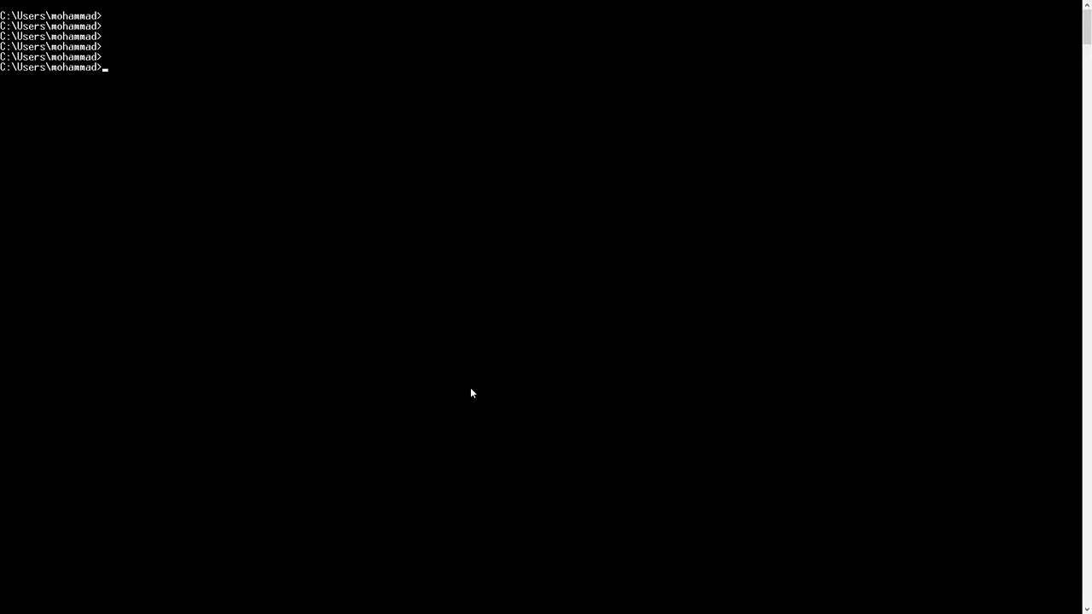
- Run cfind "success" demo.txt at the Command Prompt
{"action": "type", "text": "nd \"s"}
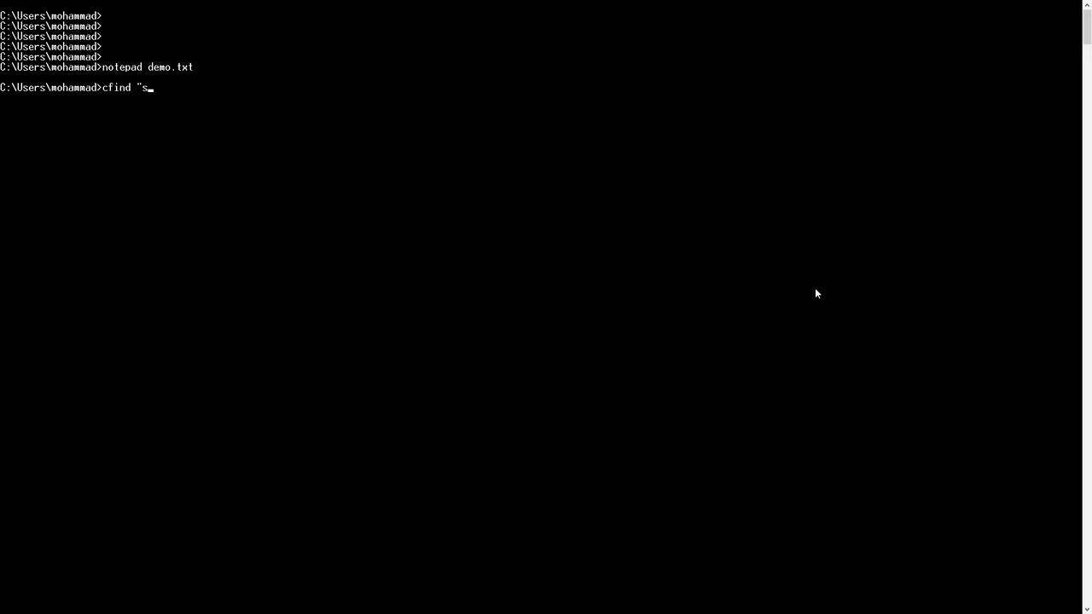
{"action": "type", "text": "uccess\""}
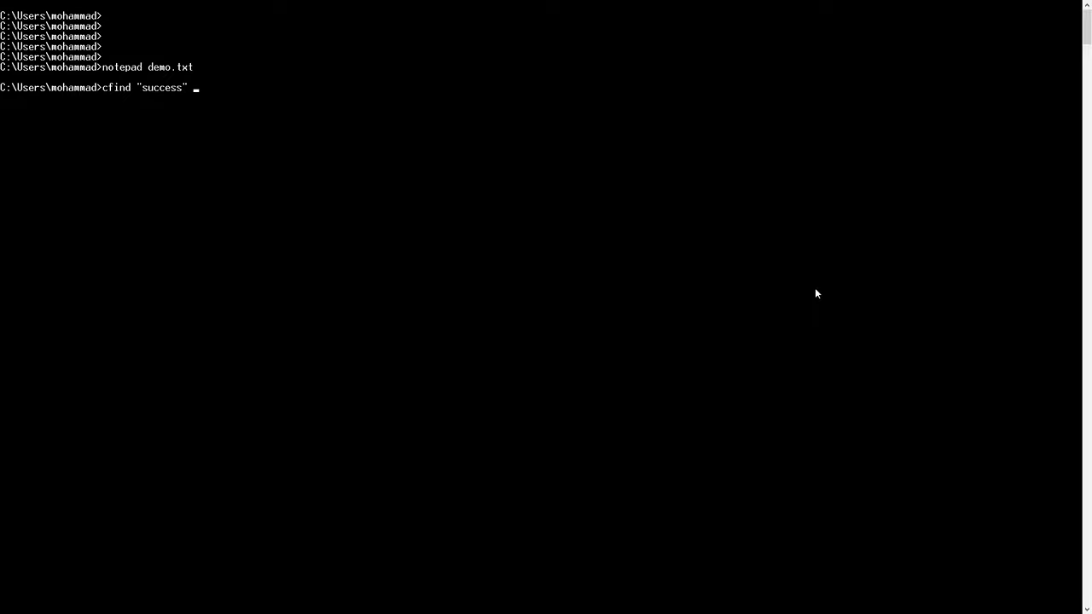
{"action": "type", "text": "demo"}
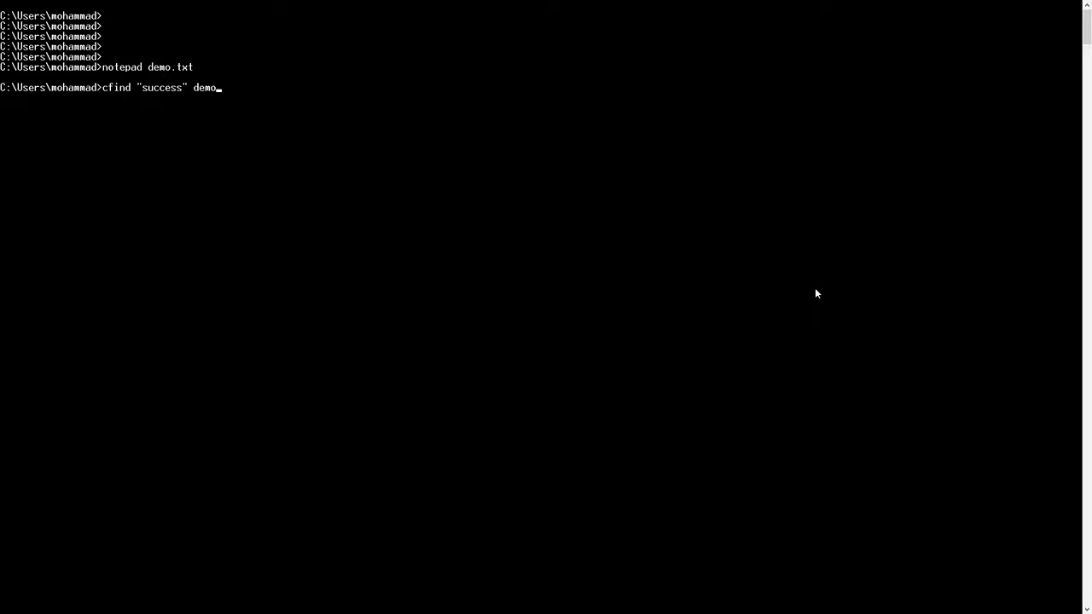
{"action": "key", "text": "enter"}
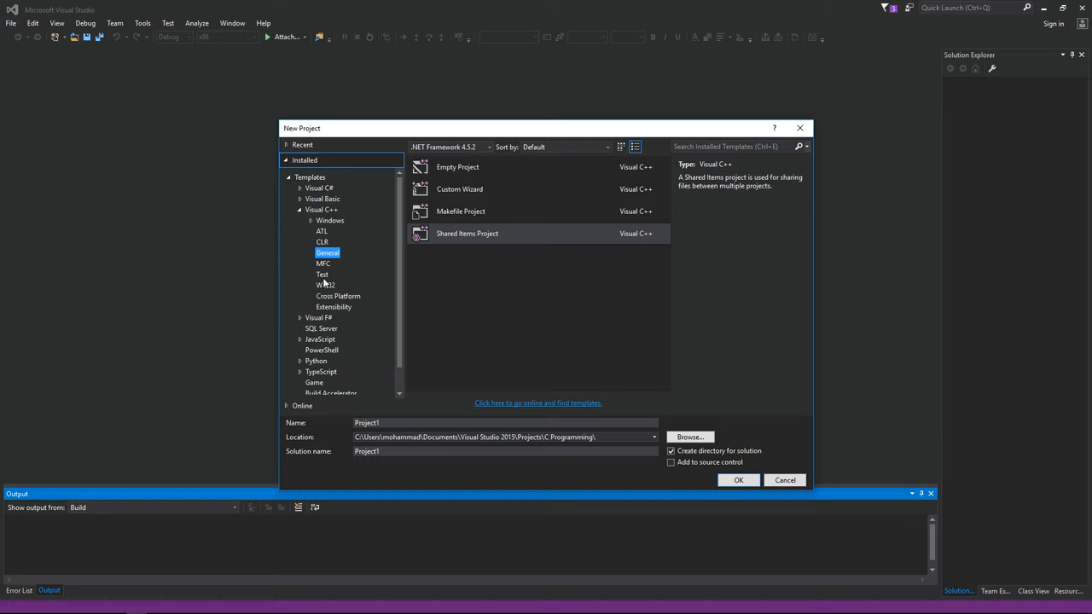
- Create a Win32 Console Application project named cfind and finish the wizard
{"action": "left_click", "coordinate": [325, 285]}
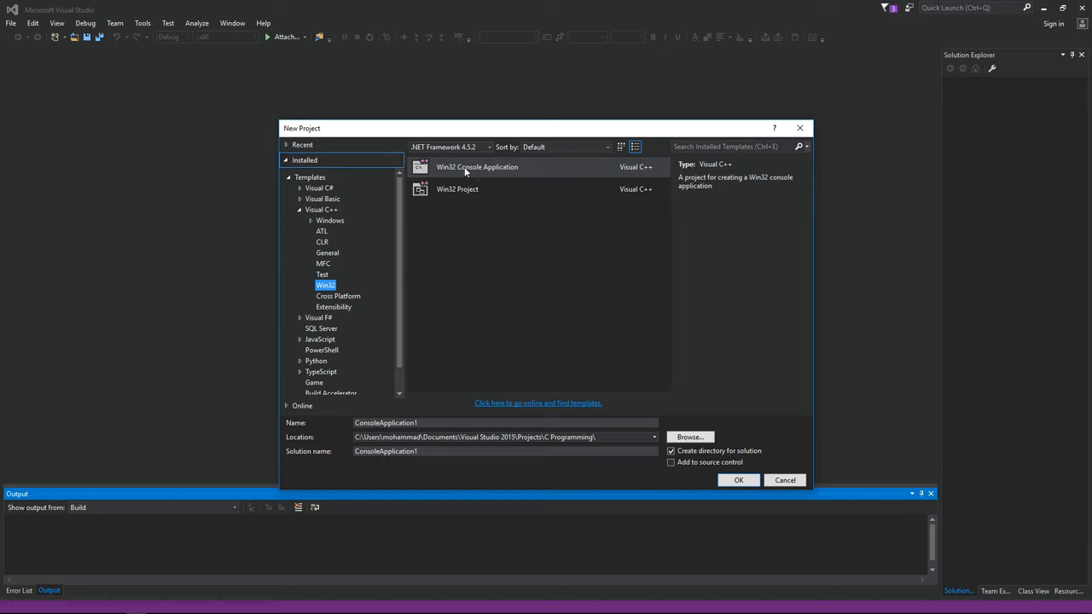
{"action": "left_click", "coordinate": [470, 423]}
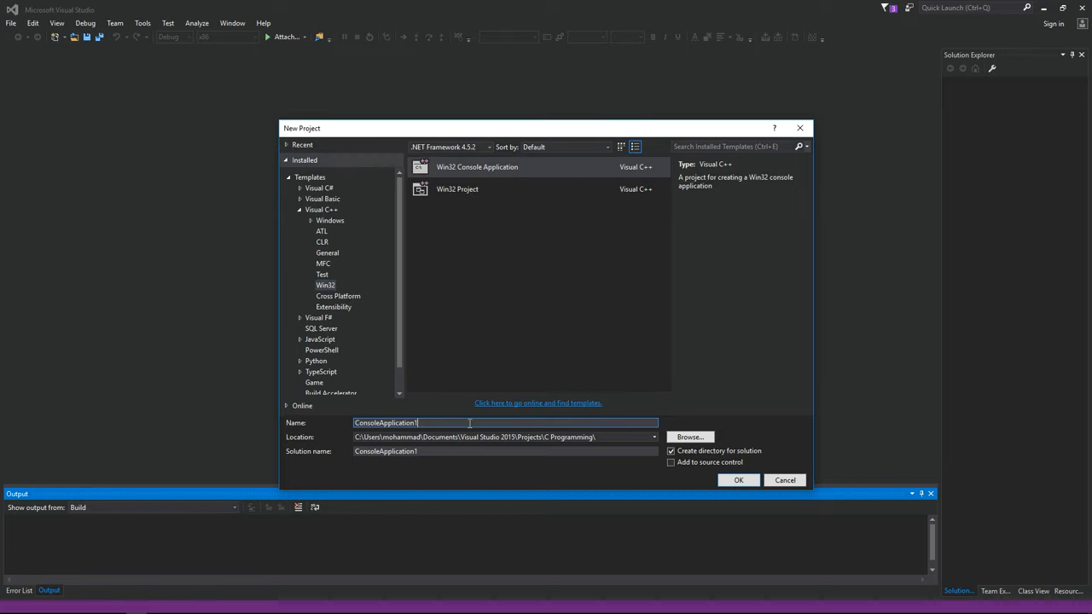
{"action": "type", "text": "c"}
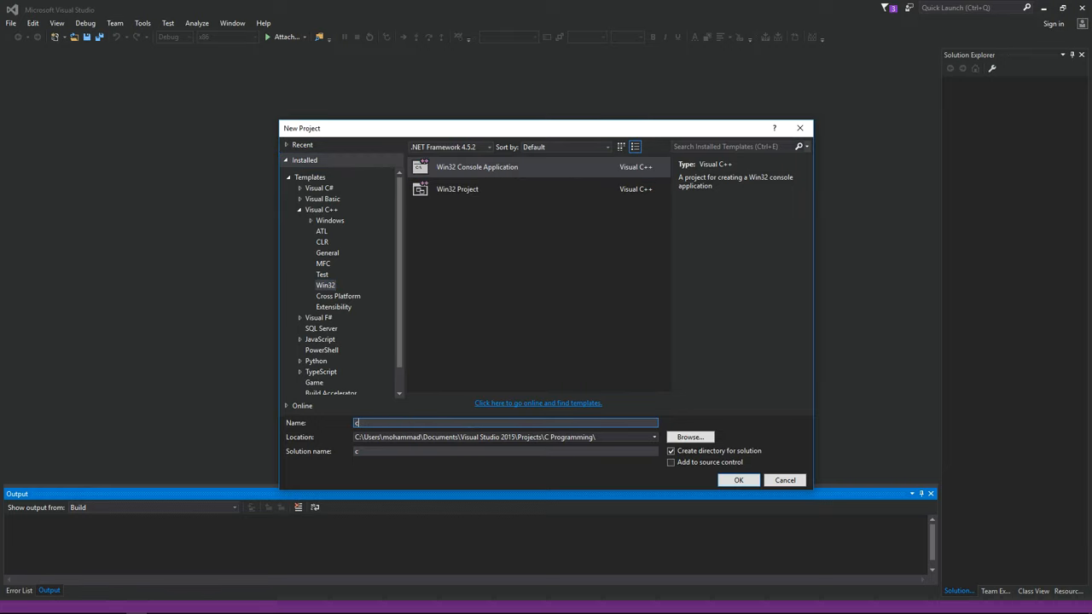
{"action": "left_click", "coordinate": [737, 482]}
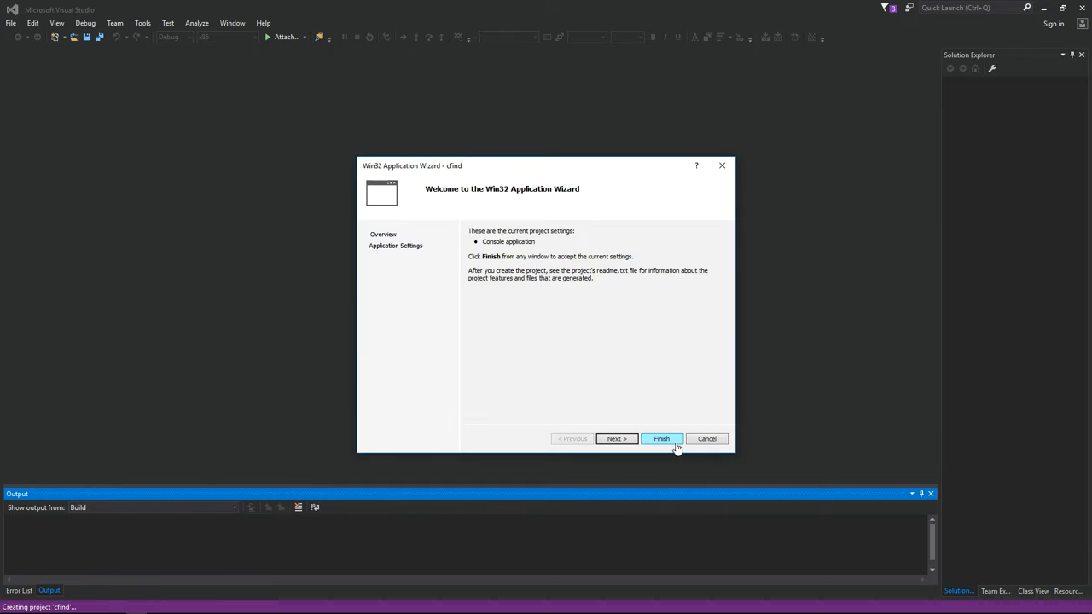
{"action": "left_click", "coordinate": [662, 438]}
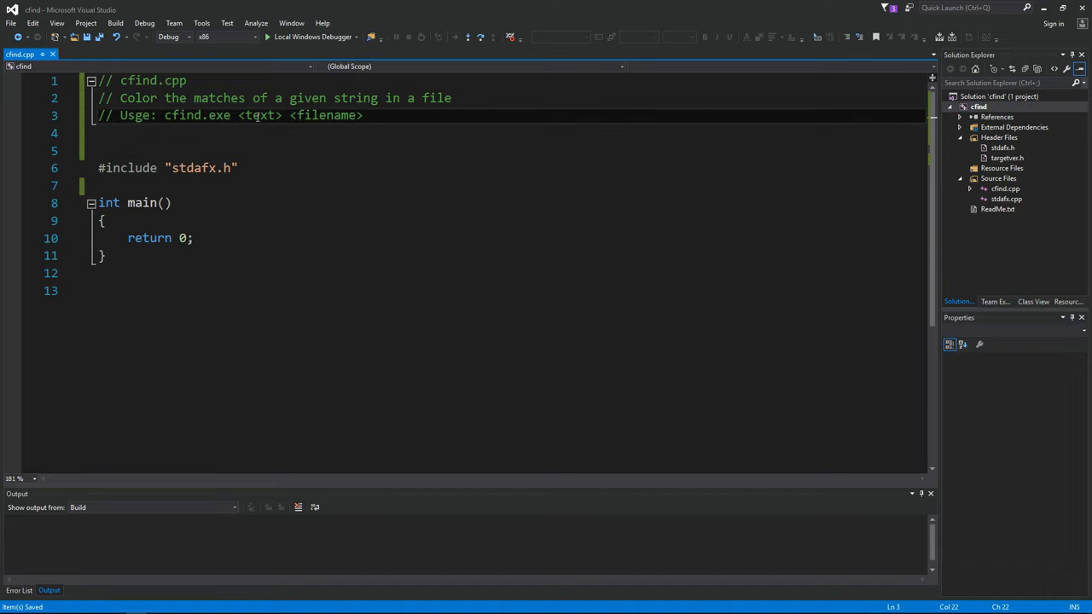
- Give main argc/argv parameters and return -1 with a usage message unless argc is 3
{"action": "double_click", "coordinate": [326, 116]}
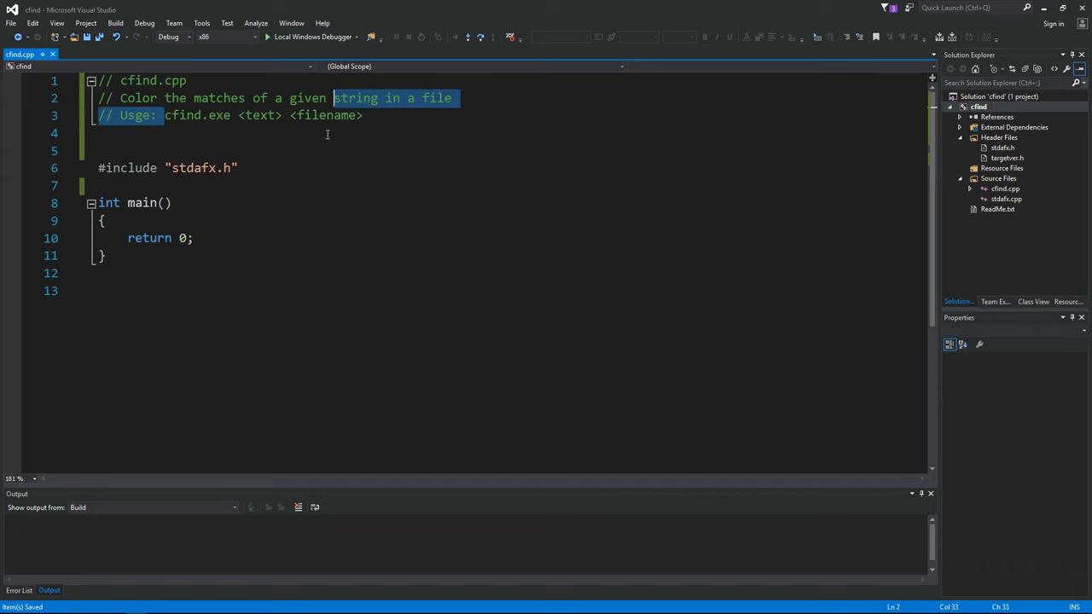
{"action": "left_click", "coordinate": [165, 203]}
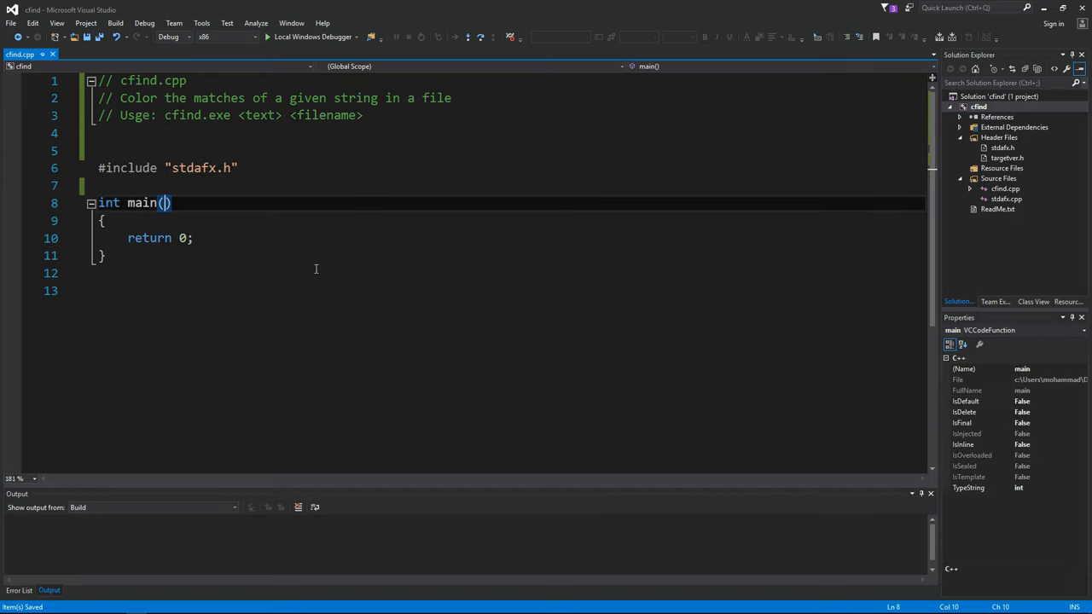
{"action": "type", "text": "int a"}
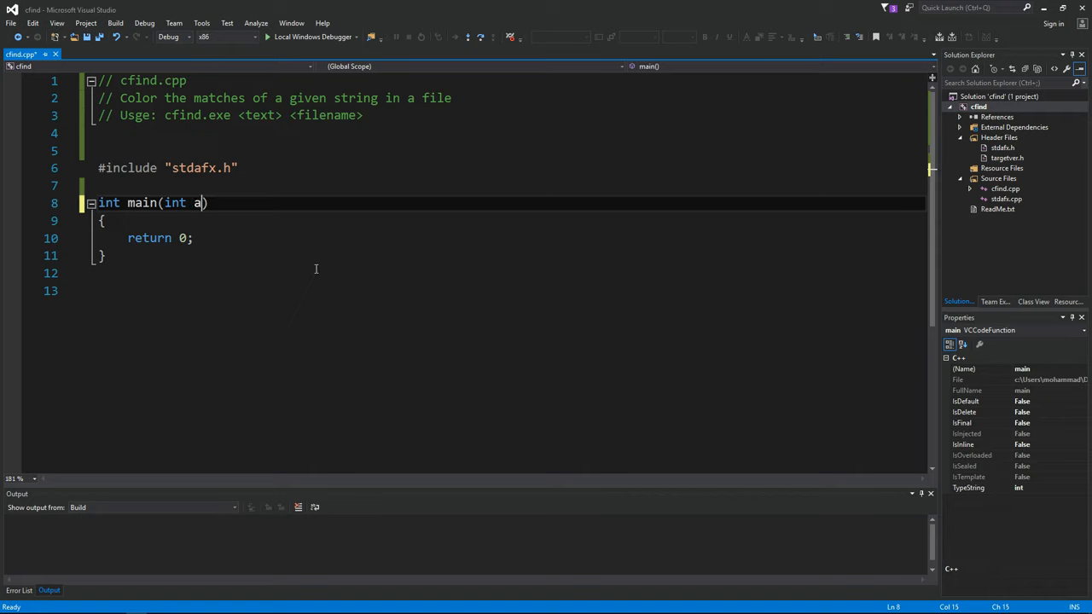
{"action": "type", "text": "rgc, cha"}
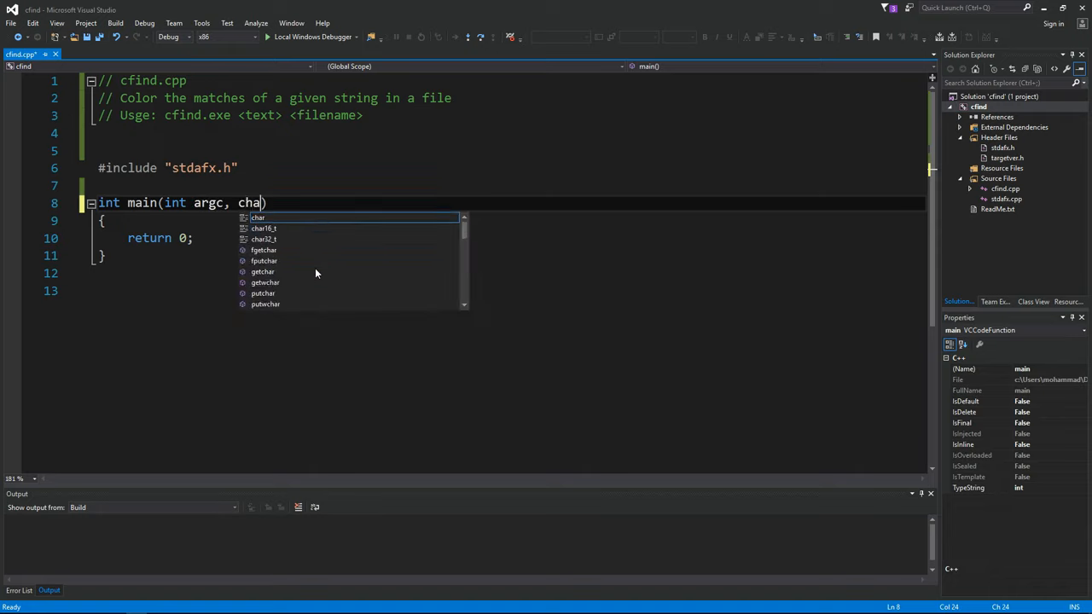
{"action": "type", "text": "* argv["}
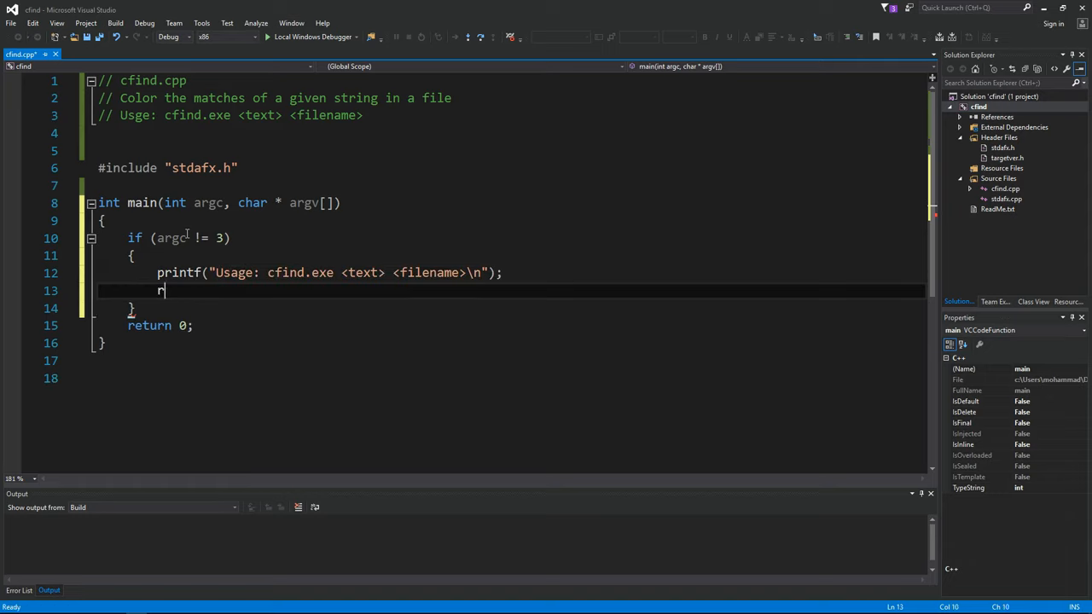
{"action": "type", "text": "eturn = 1"}
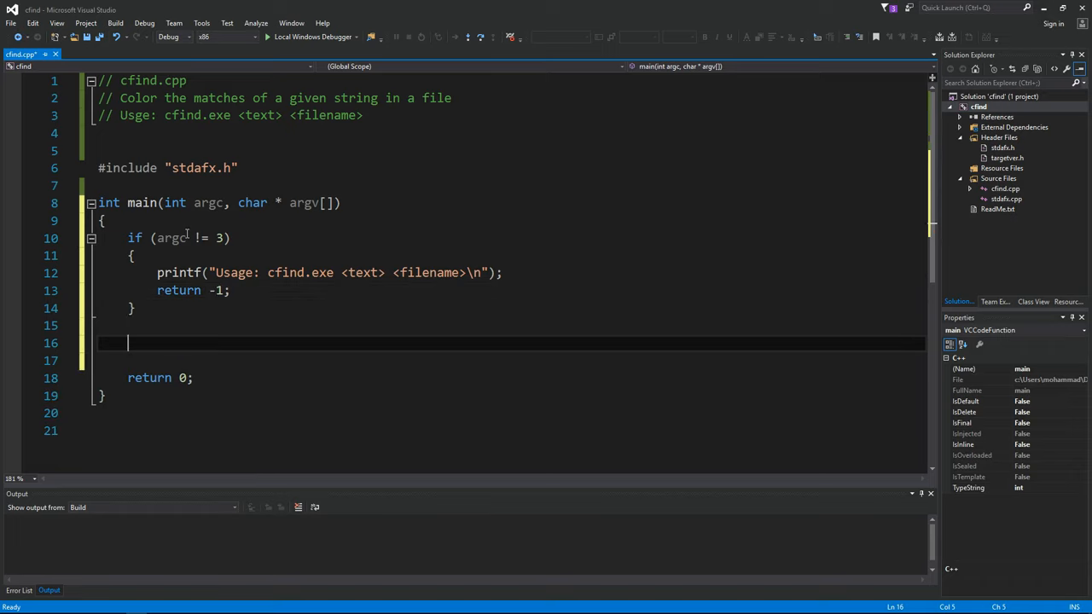
- Store argv[1] in pStringToMatch, argv[2] in pFileName, and compute len with strlen
{"action": "left_click", "coordinate": [341, 116]}
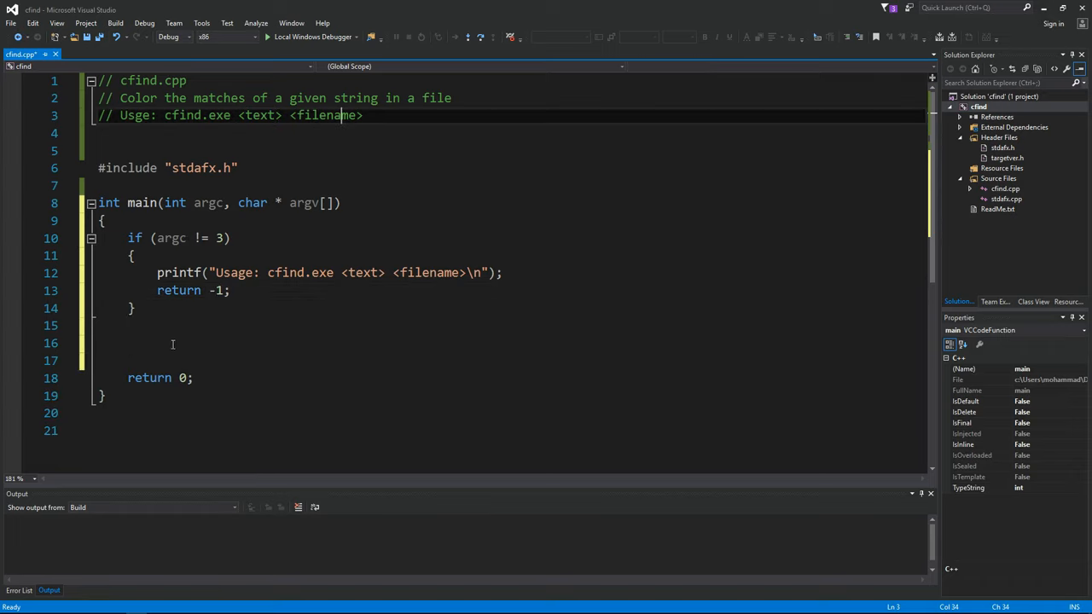
{"action": "type", "text": "char * p"}
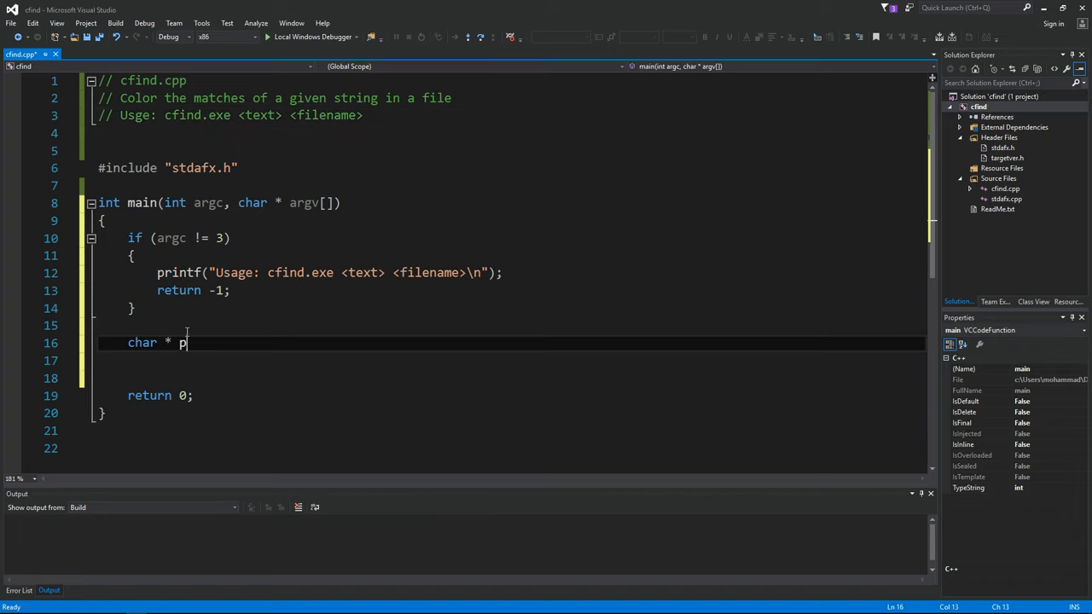
{"action": "type", "text": "StringToMatch = arg"}
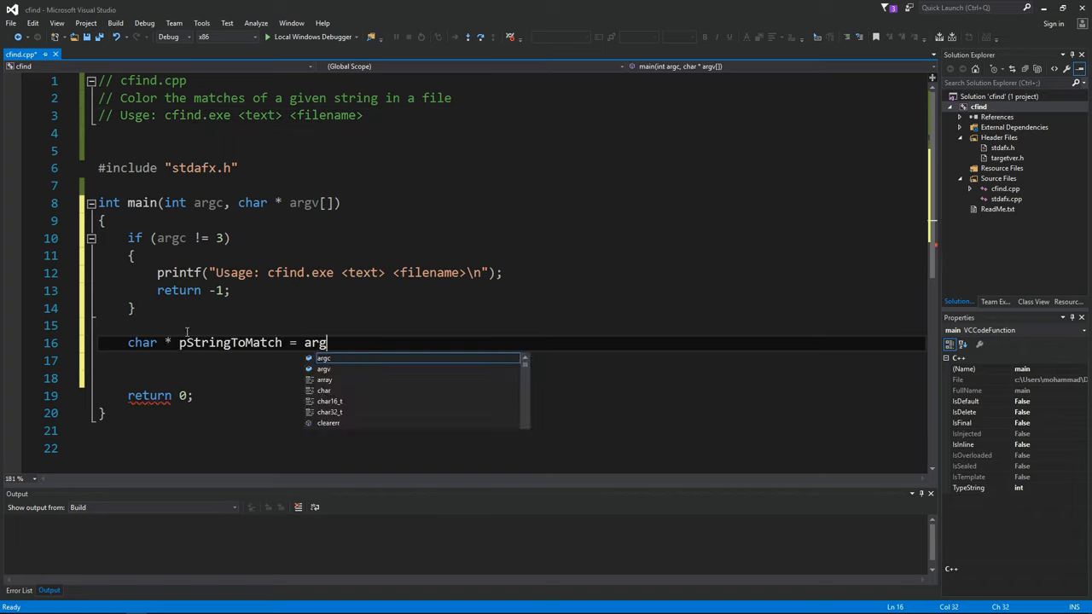
{"action": "type", "text": "v[1];"}
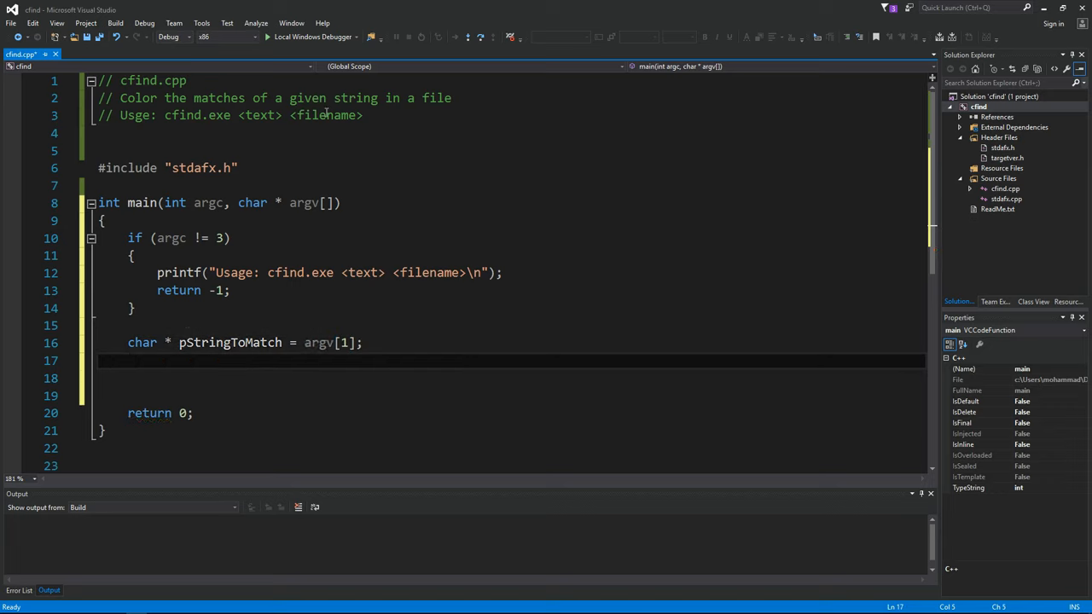
{"action": "type", "text": "char *"}
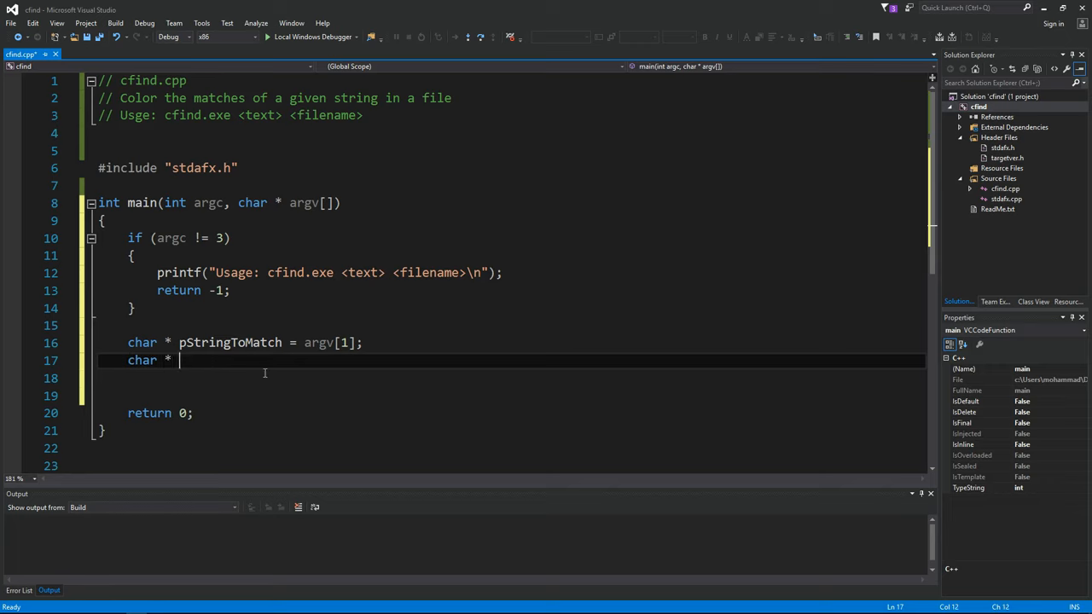
{"action": "type", "text": "pFileName ="}
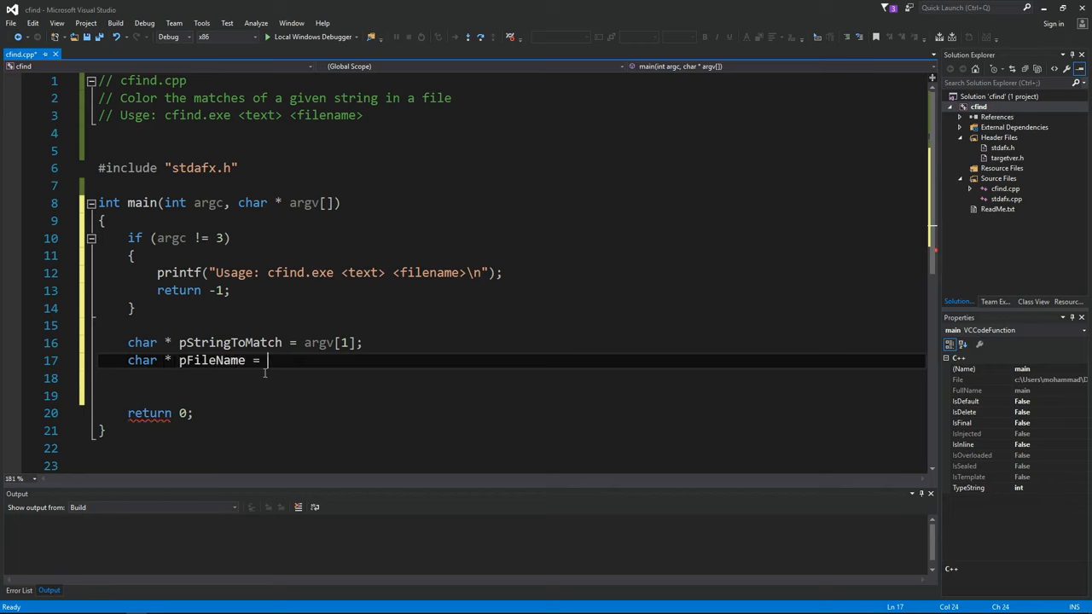
{"action": "type", "text": "argv[2];"}
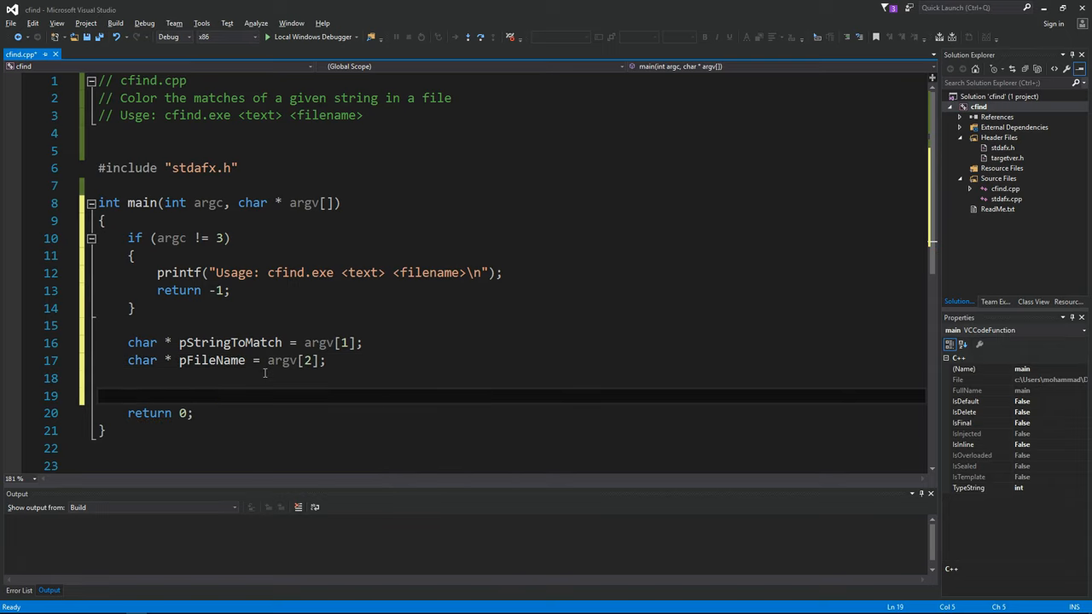
{"action": "type", "text": "int len = strlen(pStringToMatch);"}
{"action": "left_click", "coordinate": [505, 186]}
{"action": "type", "text": "#"}
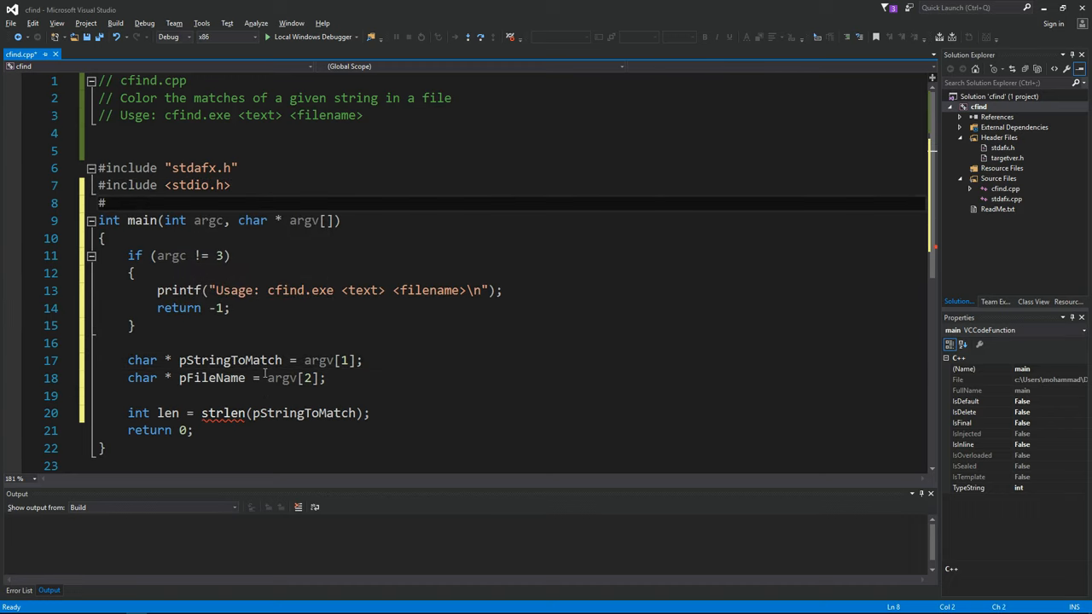
- Include string.h, fopen pFileName, and on NULL print 'Failed to open file' and return -2
{"action": "type", "text": "include <string.h>"}
{"action": "type", "text": "FILE * f"}
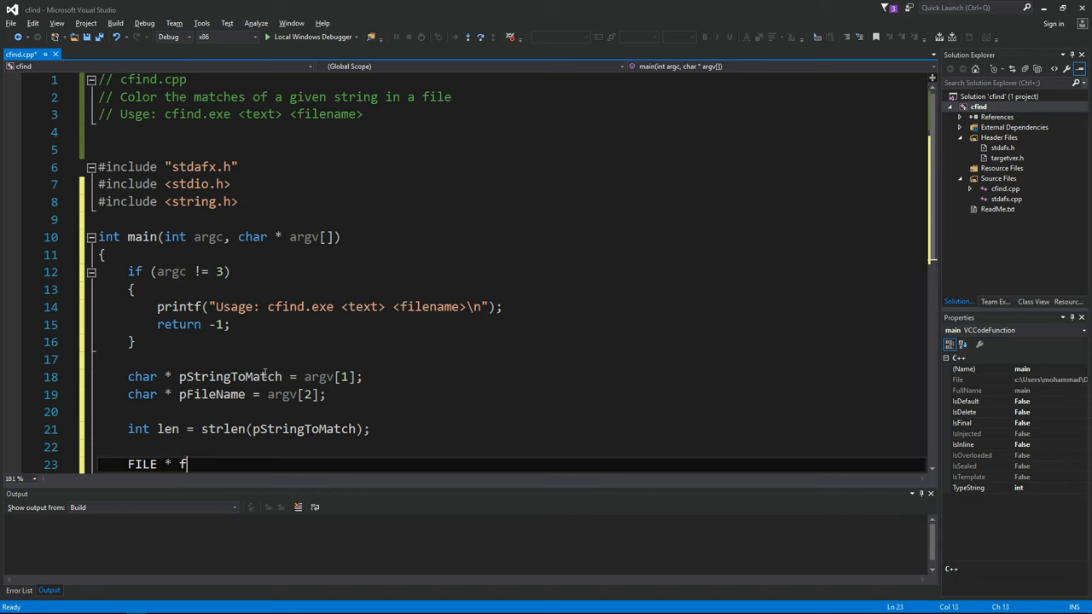
{"action": "type", "text": "p = fopen("}
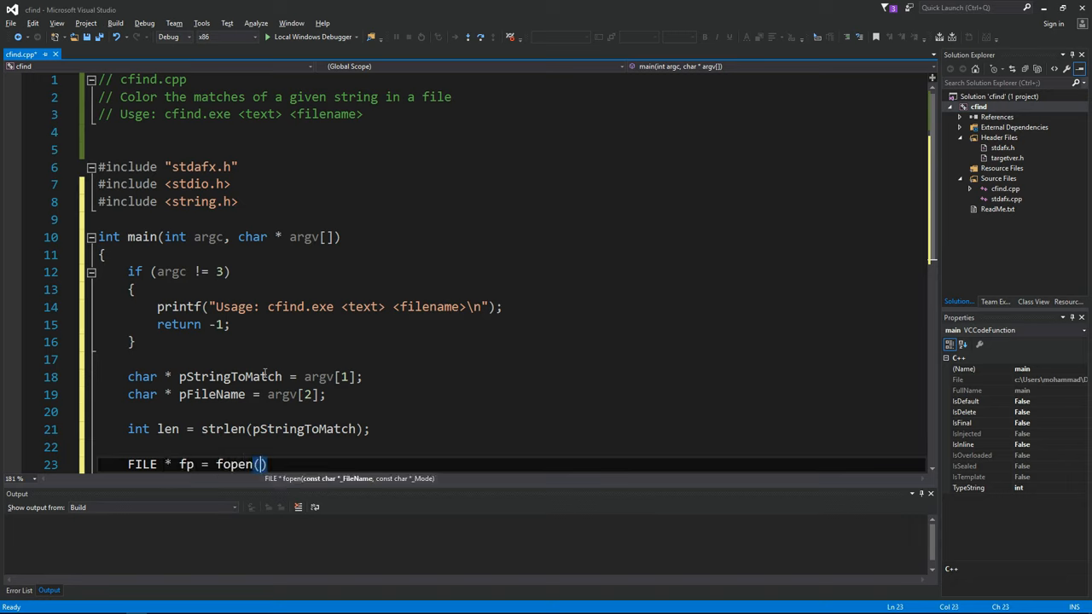
{"action": "type", "text": "pFileName, \"r"}
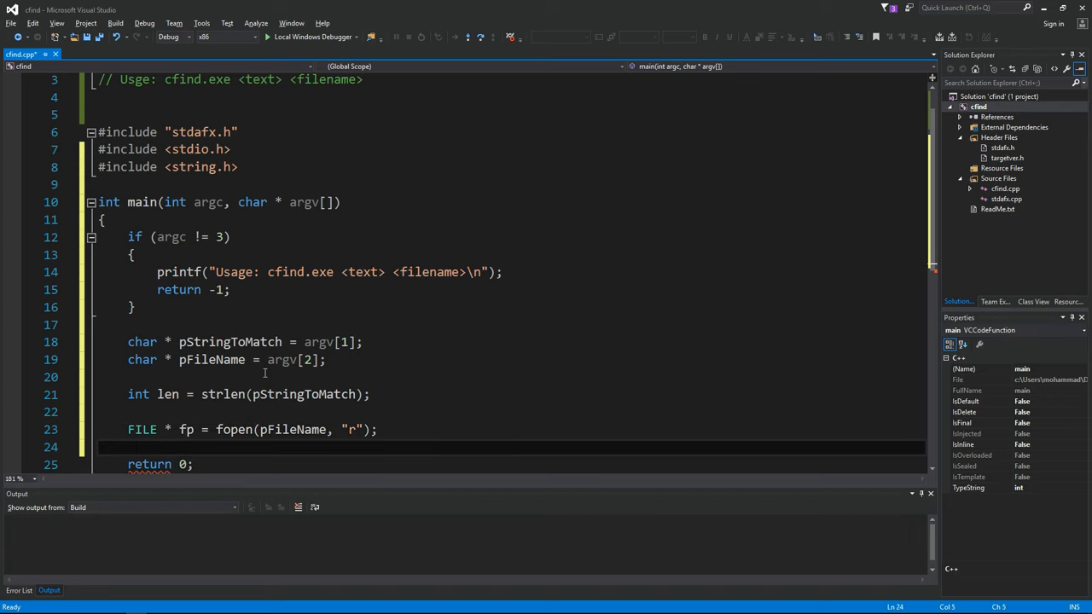
{"action": "type", "text": "if (NULL == fp"}
{"action": "type", "text": "printf(\"Failed to open file %"}
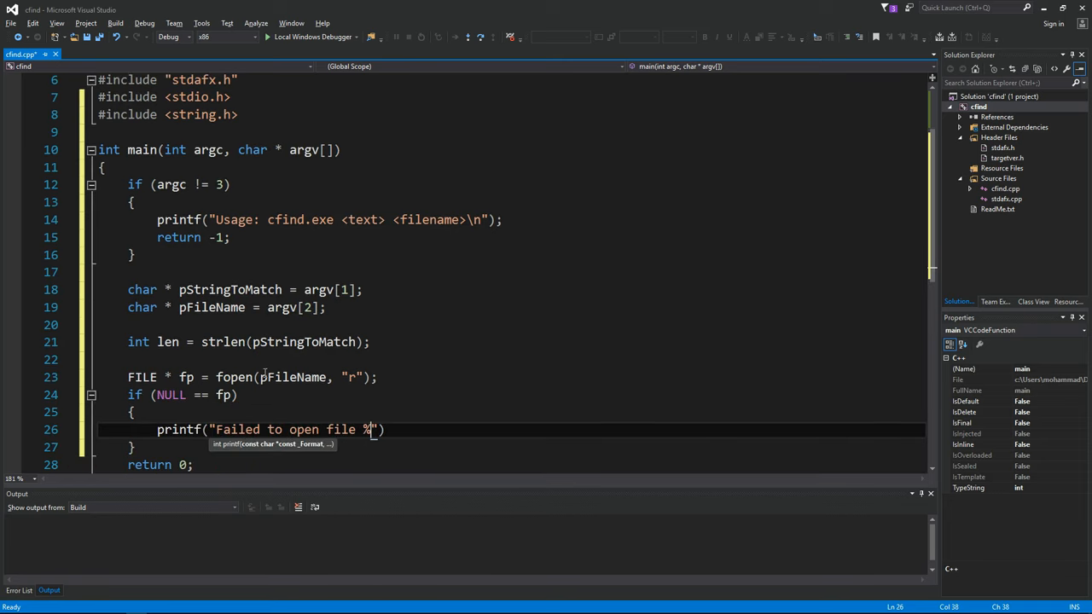
{"action": "type", "text": "s\\n\", pFileName);"}
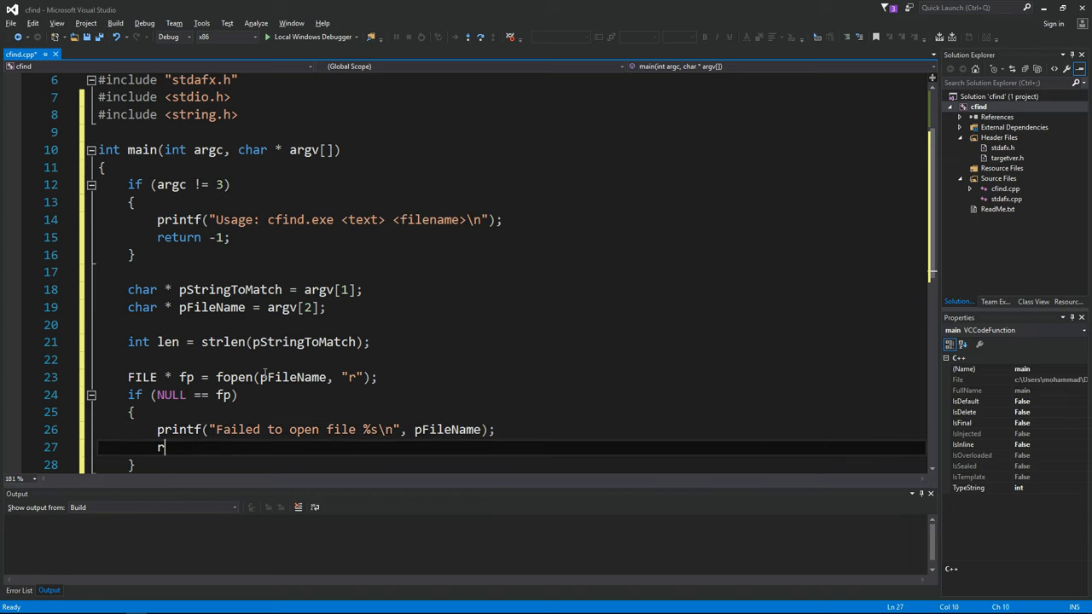
{"action": "type", "text": "eturn -2;"}
{"action": "type", "text": "while (!feof("}
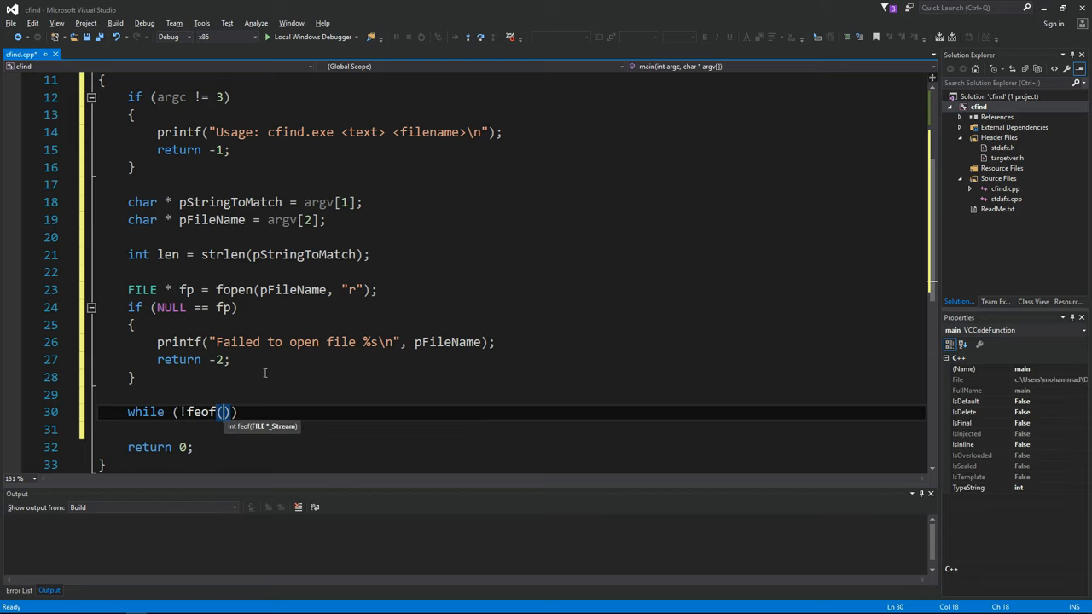
- Add a while(!feof(fp)) loop reading chars with fgetc, breaking on EOF, and start a comment
{"action": "type", "text": "fp))"}
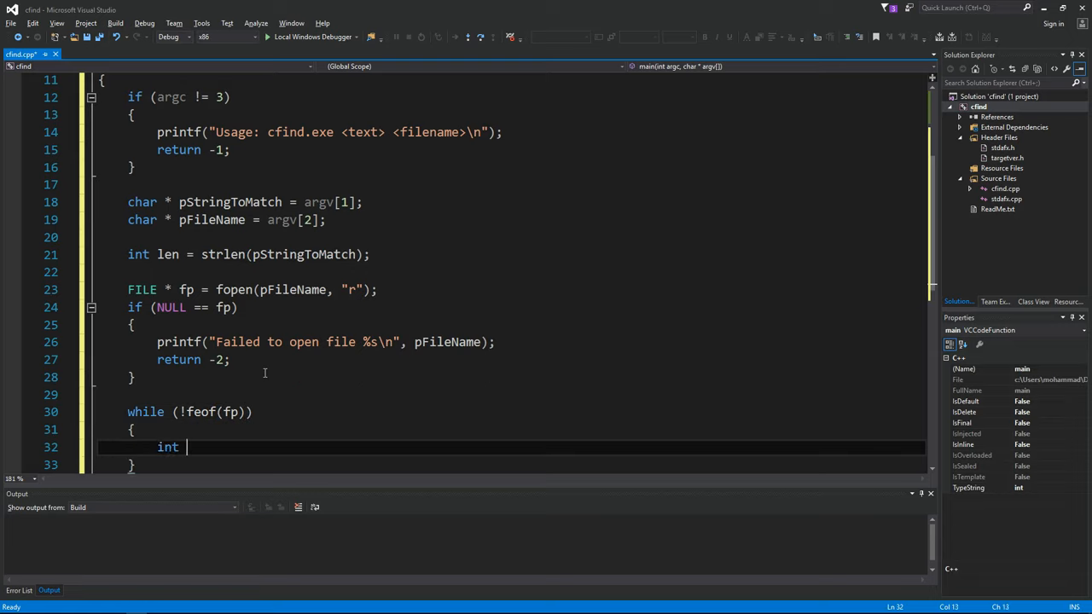
{"action": "type", "text": "c = fgetc(fp);"}
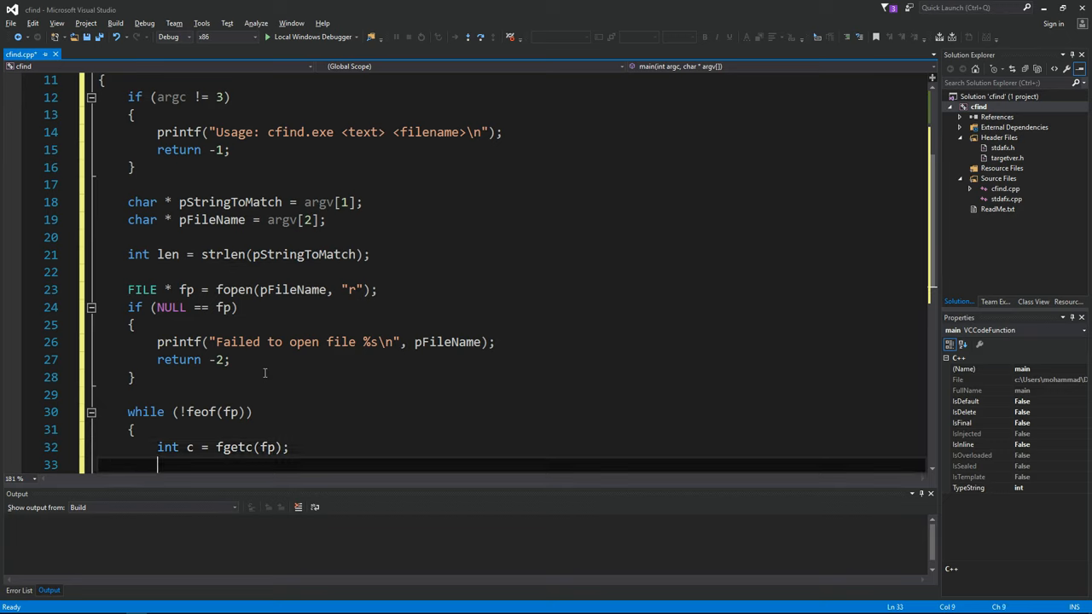
{"action": "type", "text": "if ()"}
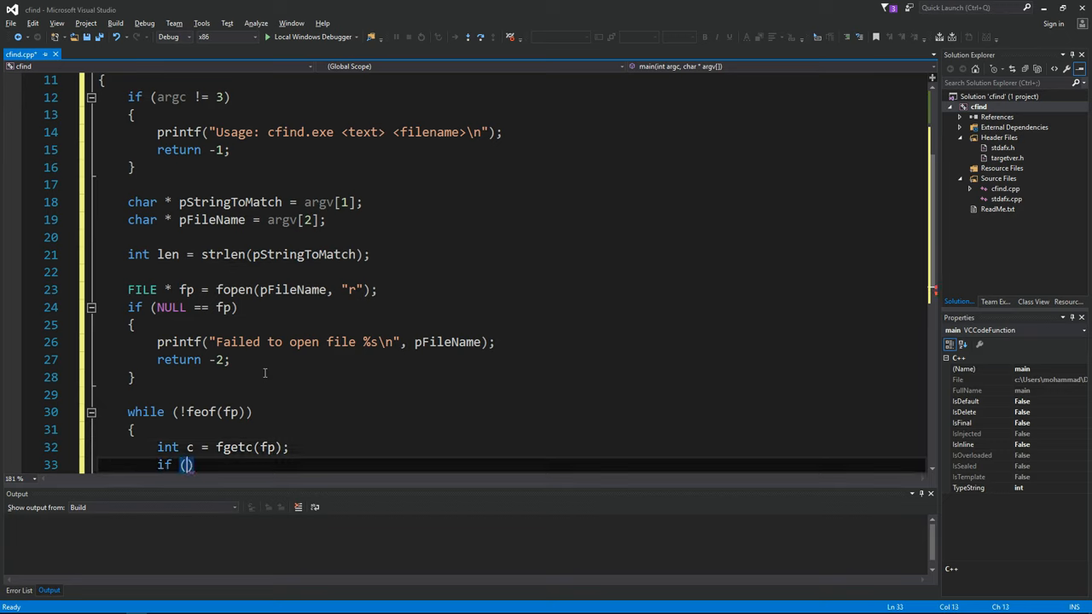
{"action": "type", "text": "EOF == c"}
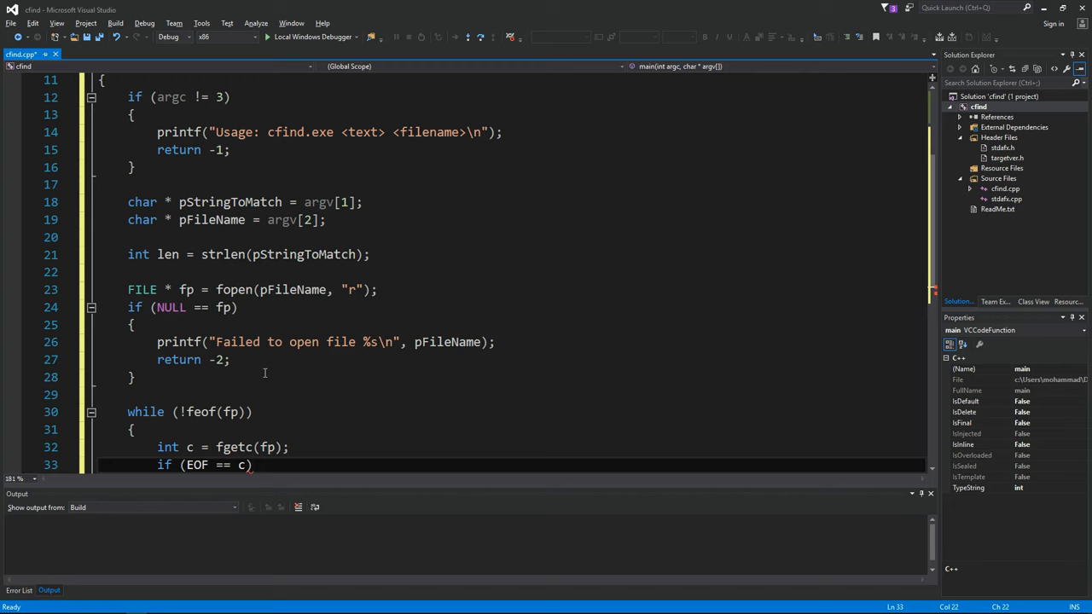
{"action": "type", "text": "//Let"}
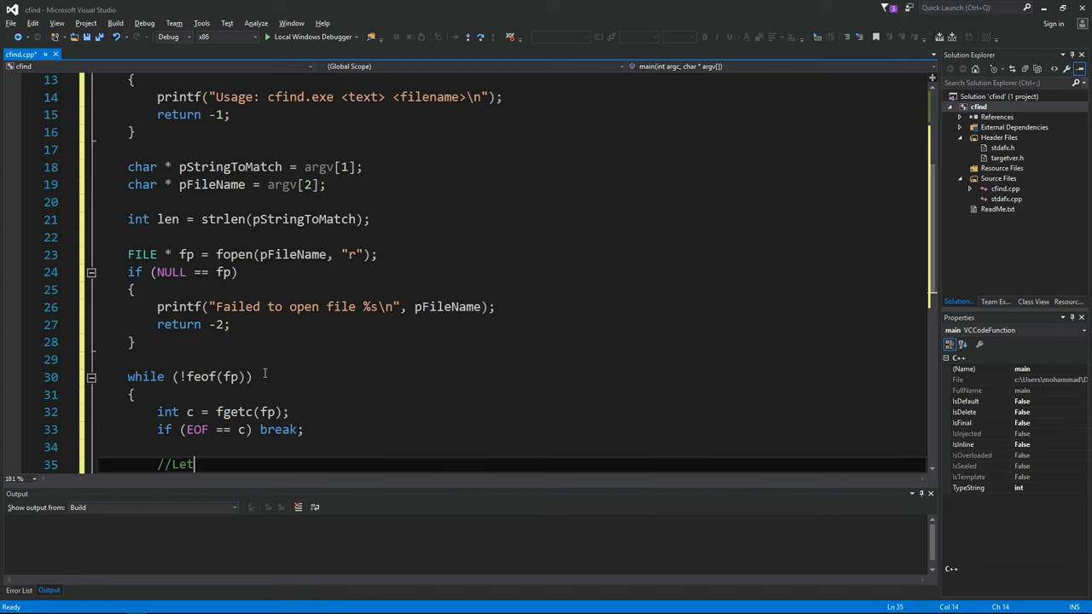
{"action": "type", "text": "'s find the string to match"}
{"action": "type", "text": "if (c == "}
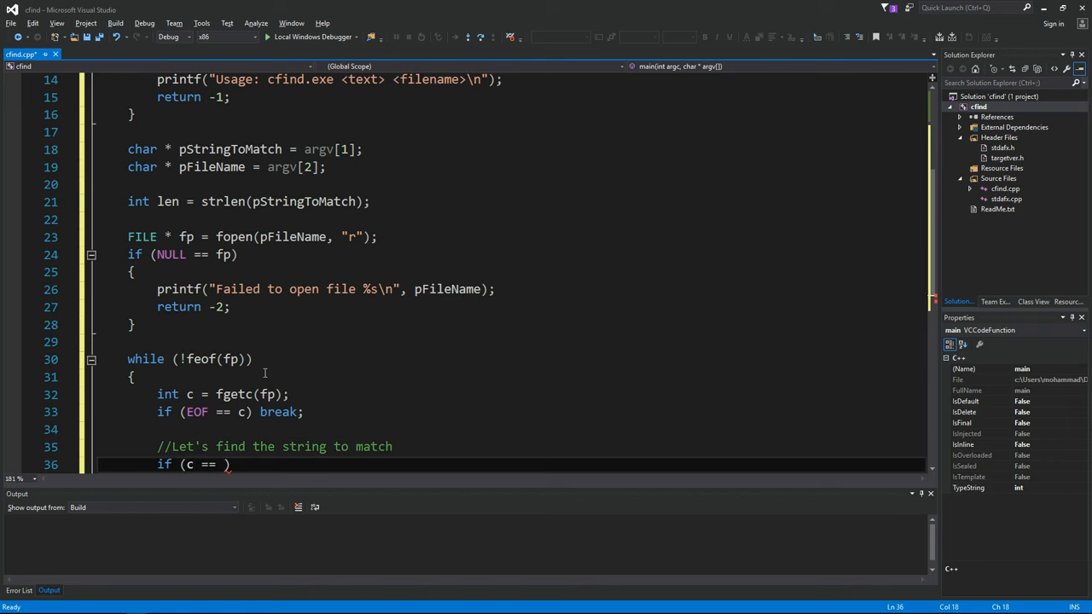
- Check c against pStringToMatch[0], declare char word[1000] and begin a do block
{"action": "type", "text": "pStringToMatch[0"}
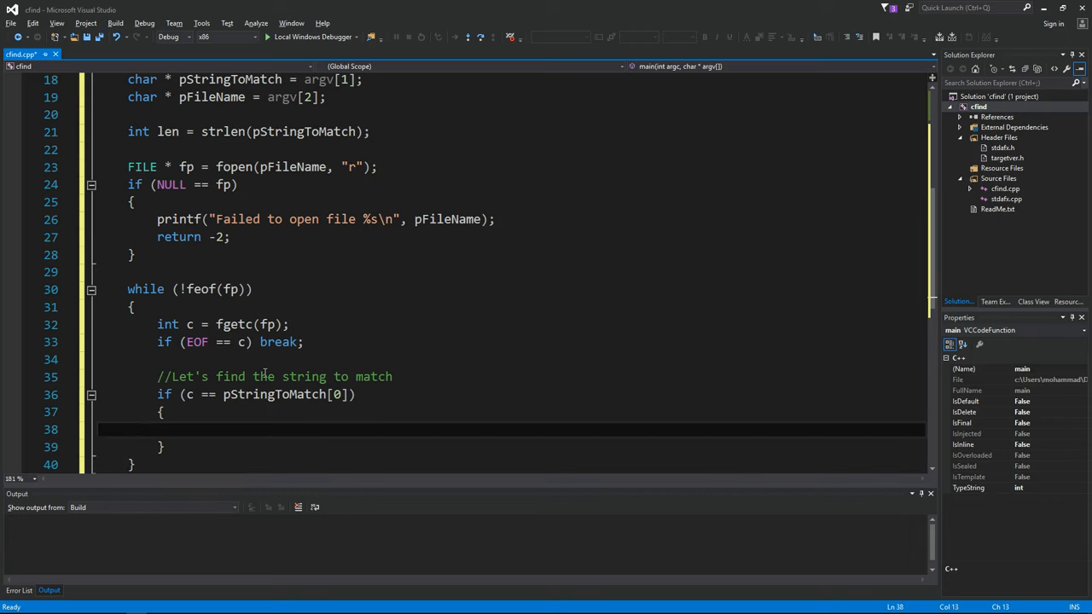
{"action": "type", "text": "char"}
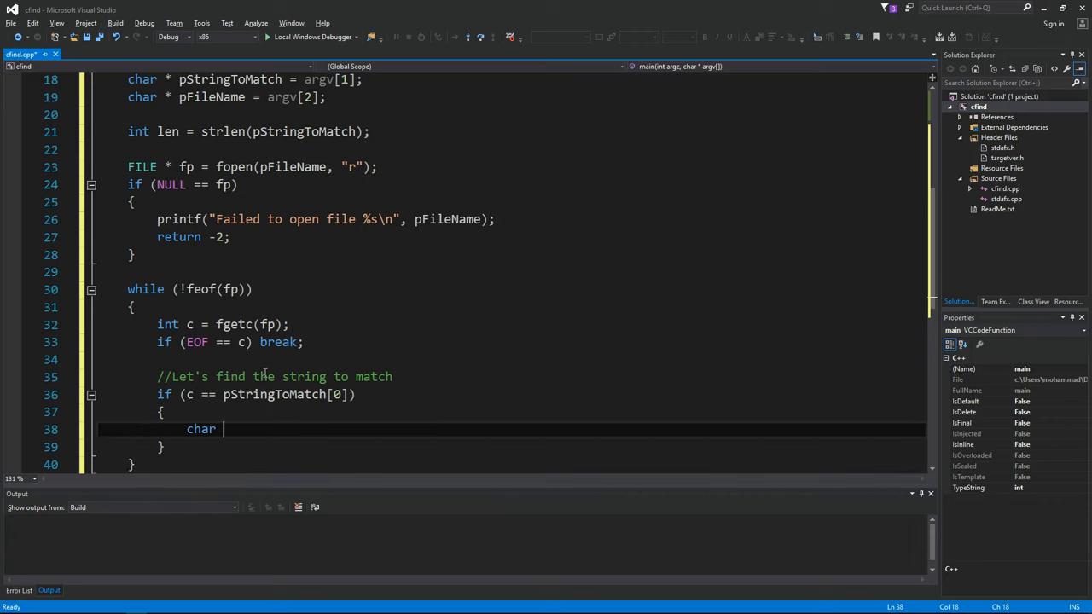
{"action": "type", "text": "word[1000];"}
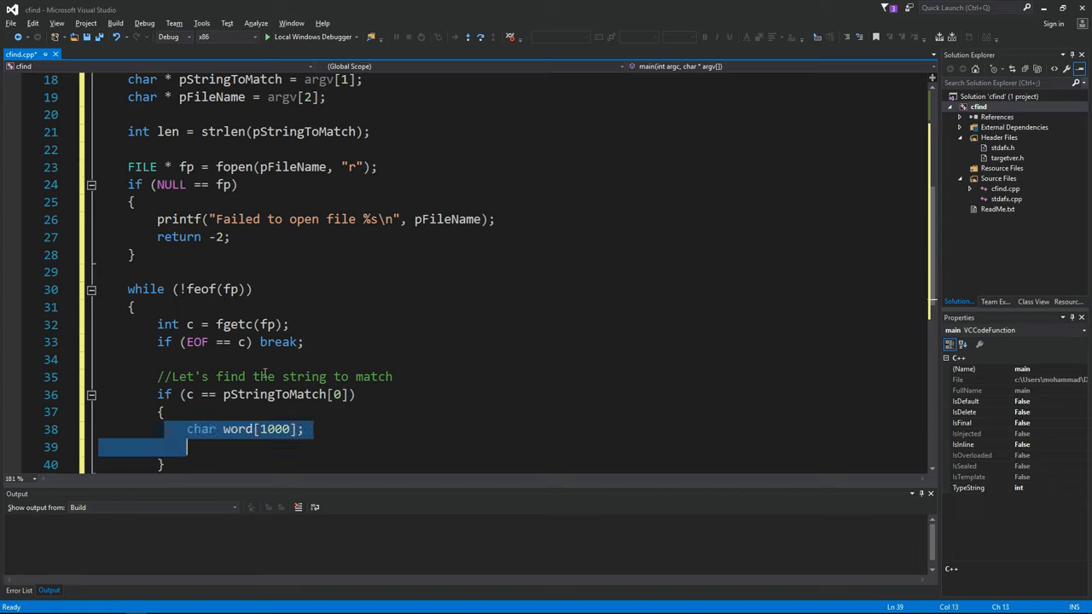
{"action": "left_click", "coordinate": [159, 235]}
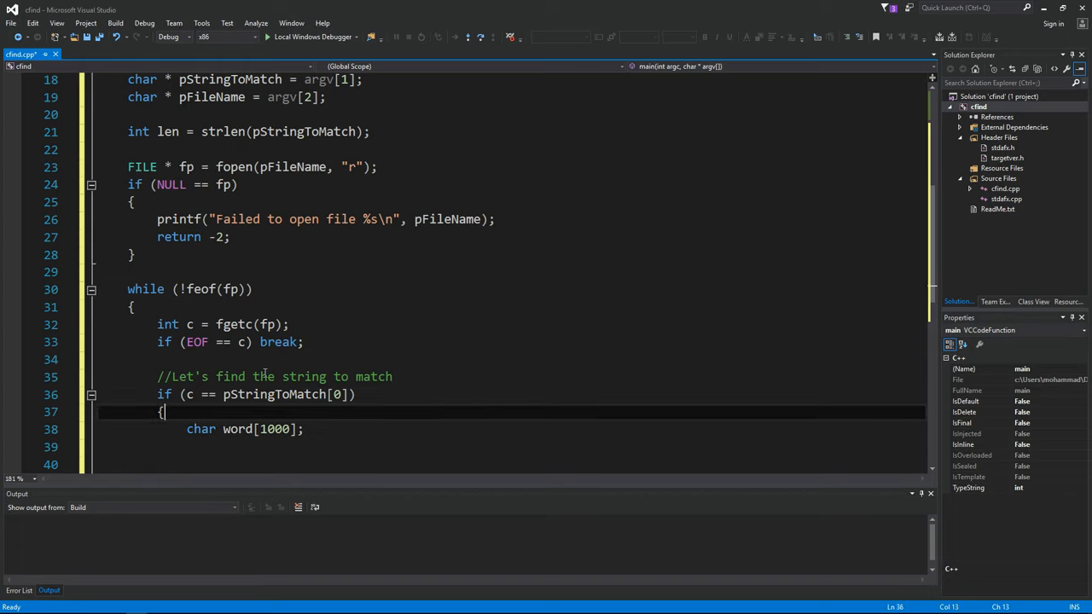
{"action": "double_click", "coordinate": [168, 131]}
{"action": "type", "text": "do"}
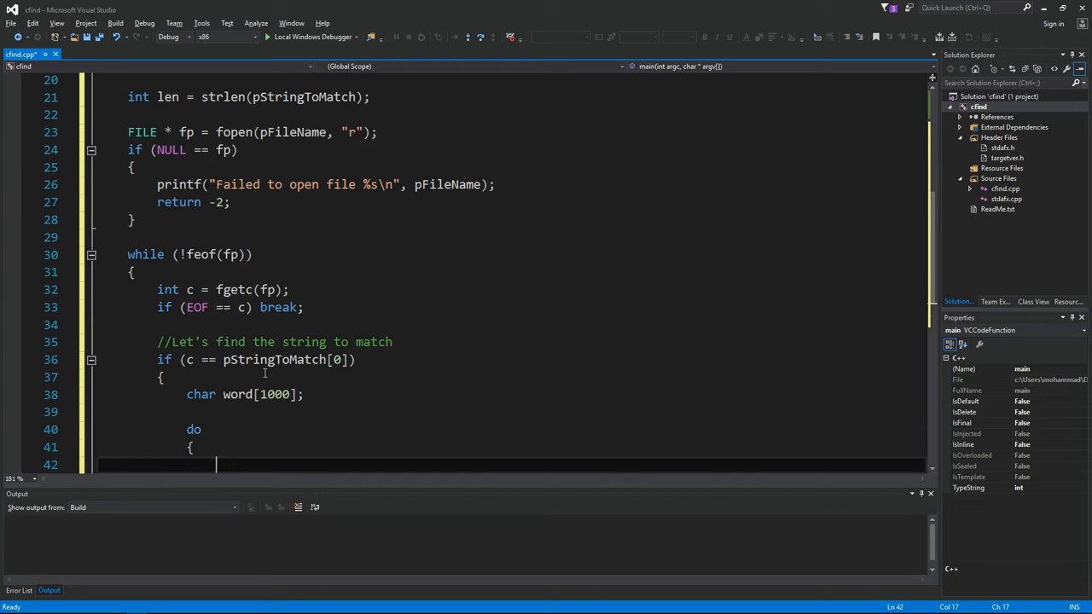
- Write the do-while storing c into word[index++] and reading the next char with fgetc
{"action": "type", "text": "} while ()"}
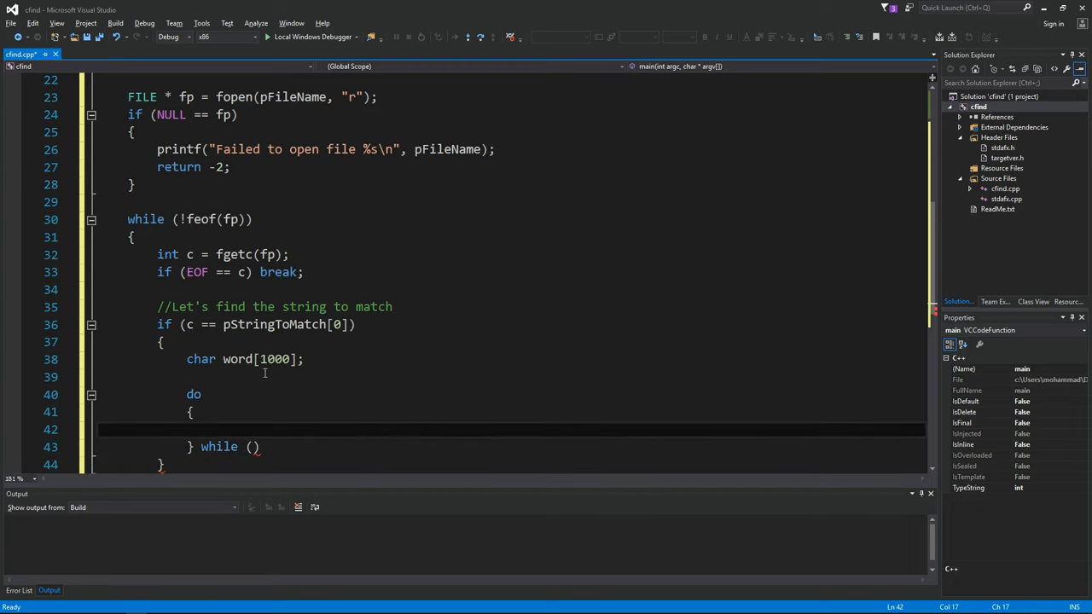
{"action": "type", "text": "word[]"}
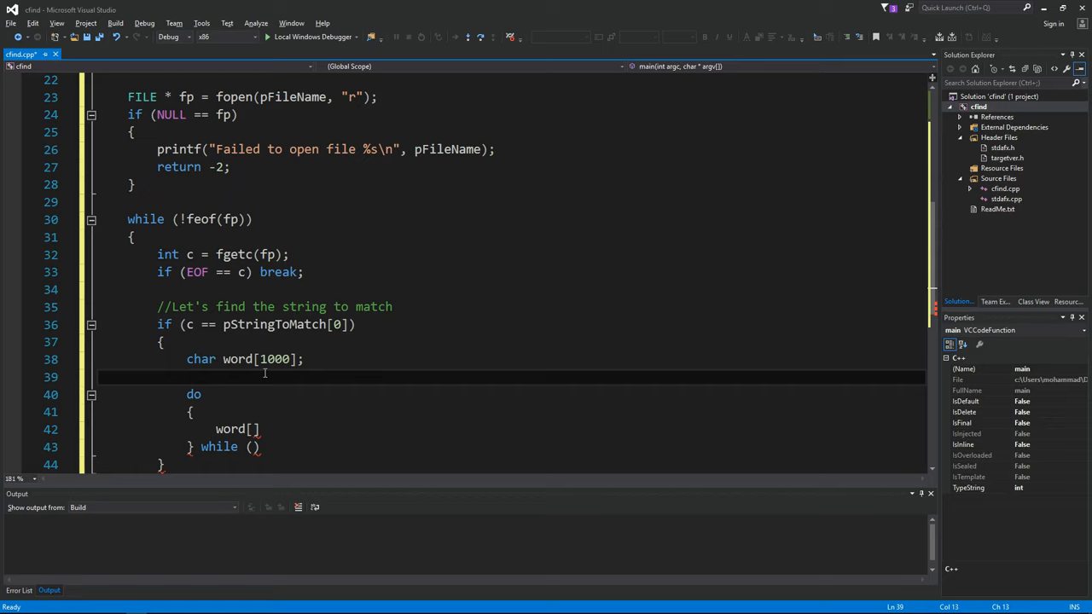
{"action": "type", "text": "int index = 0;"}
{"action": "type", "text": "c ="}
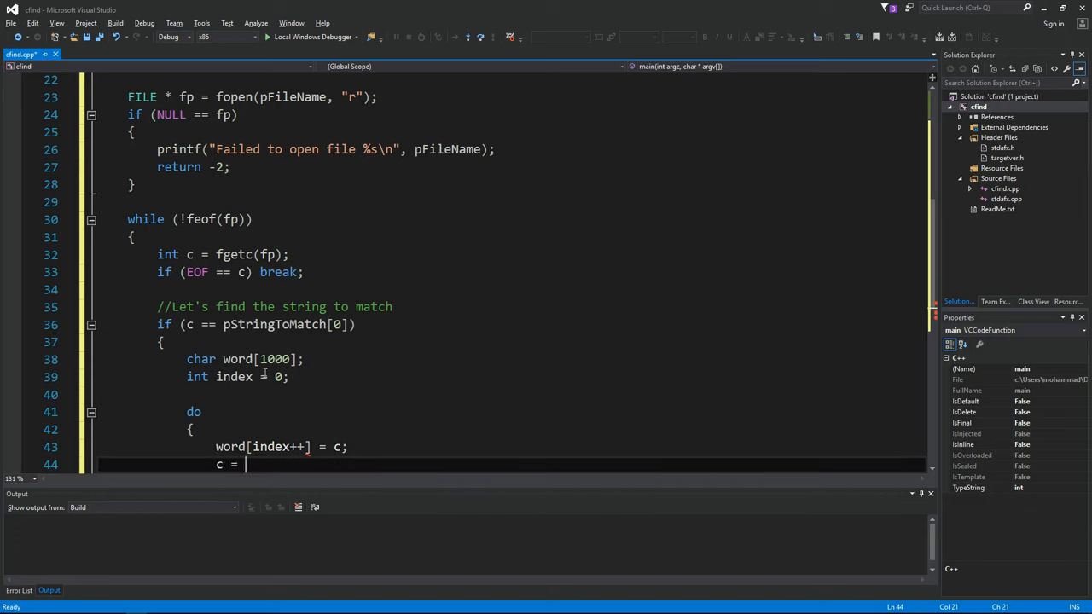
{"action": "type", "text": "fgetc(fp);"}
{"action": "type", "text": "} while ("}
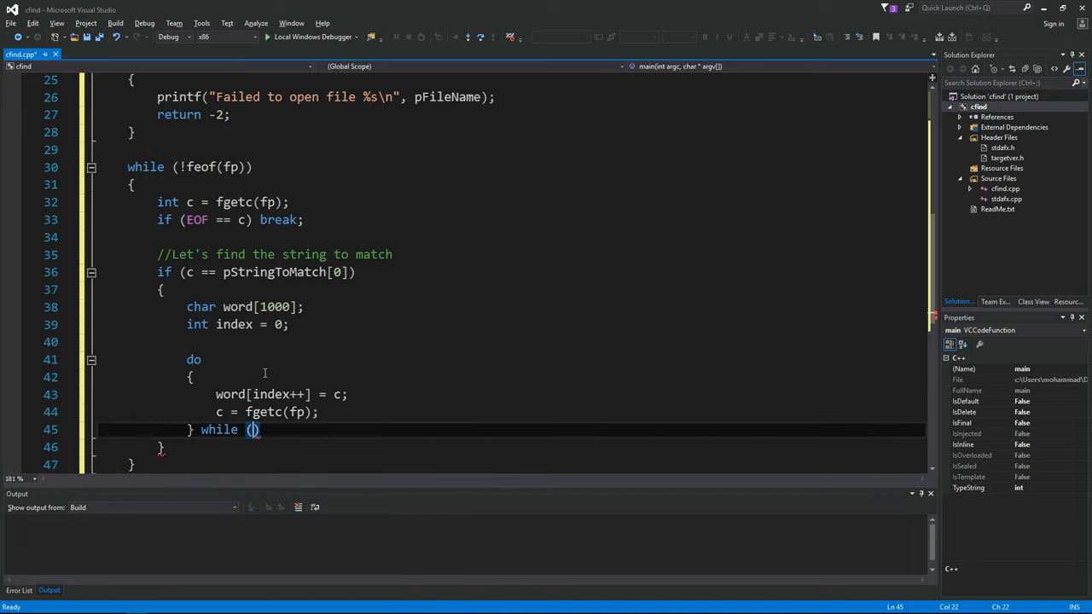
{"action": "type", "text": "!"}
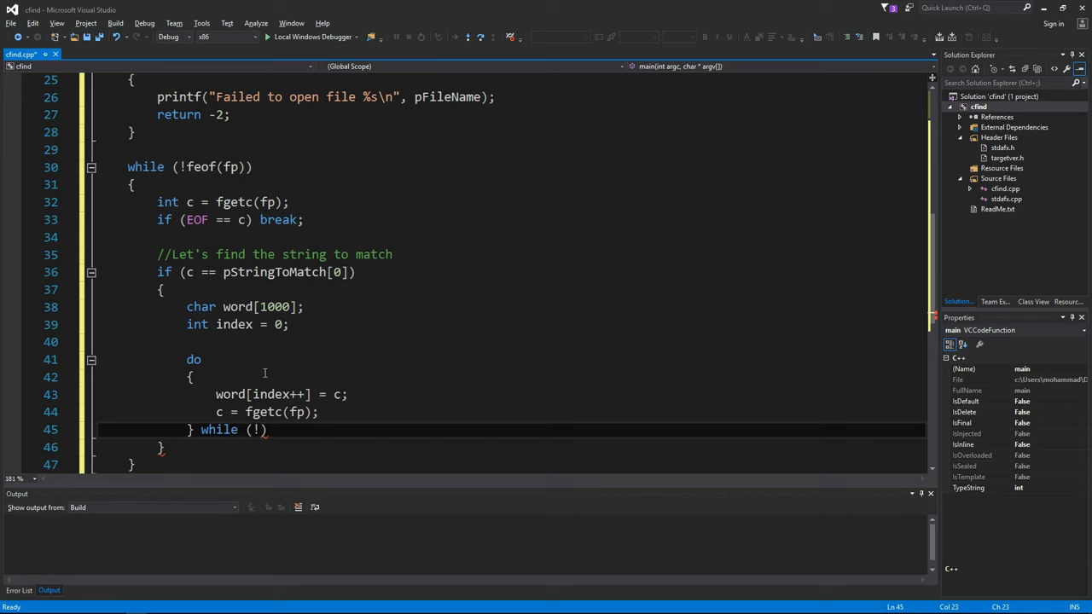
{"action": "type", "text": "feof(fp"}
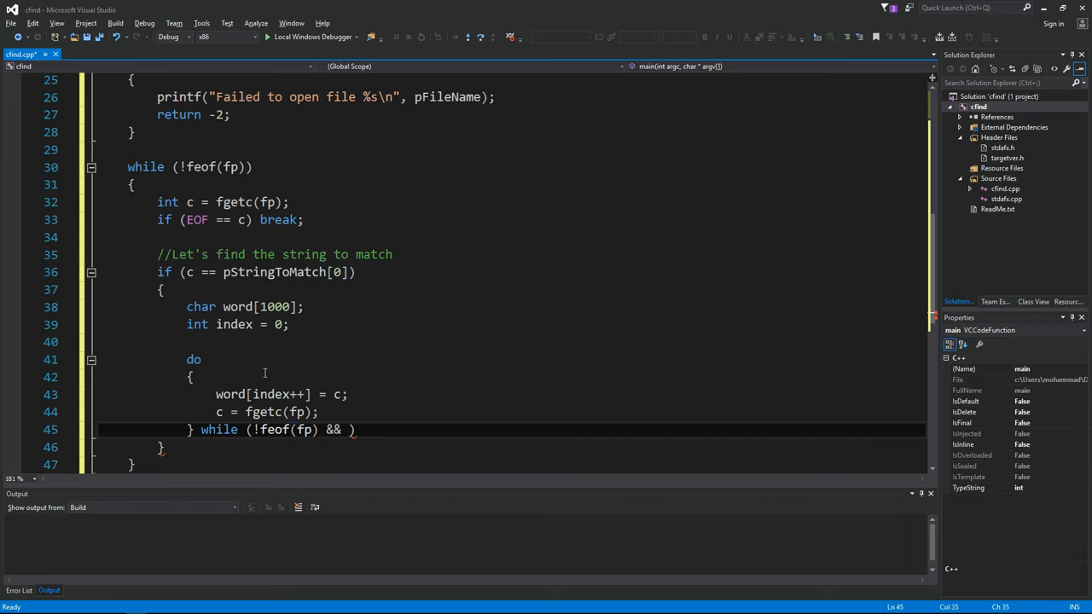
- Limit the loop to index < len and index < 1000, then null-terminate word[index]
{"action": "type", "text": "index < len && in"}
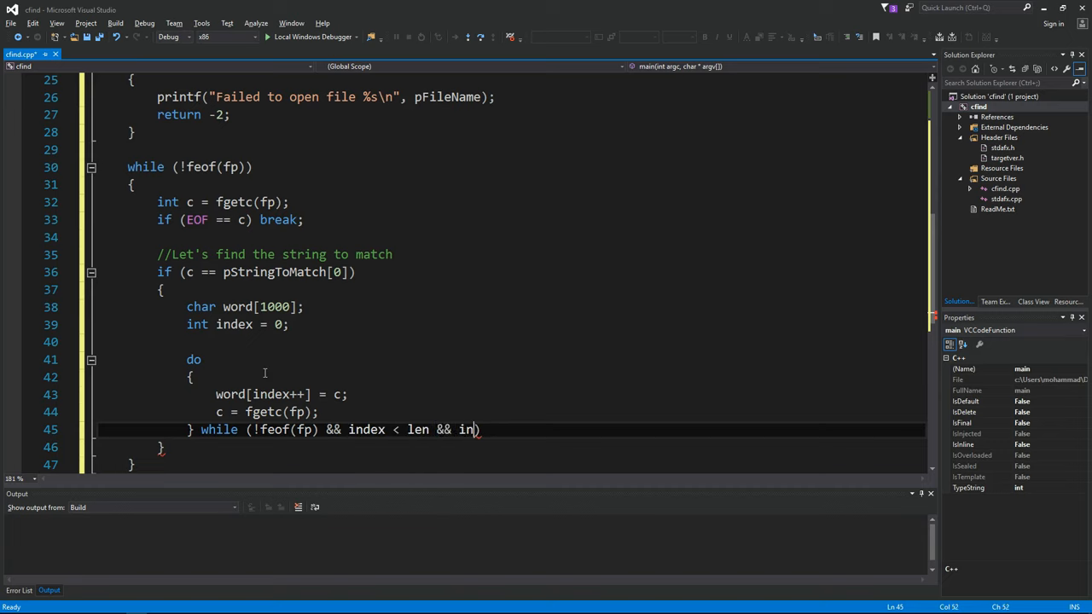
{"action": "type", "text": "dex < 1000)"}
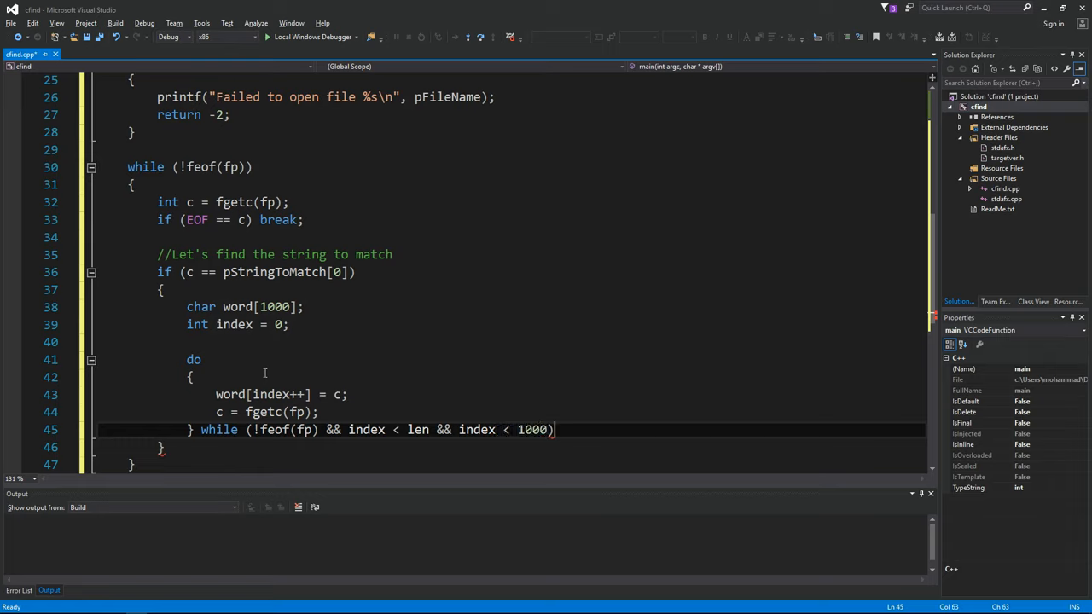
{"action": "type", "text": ";"}
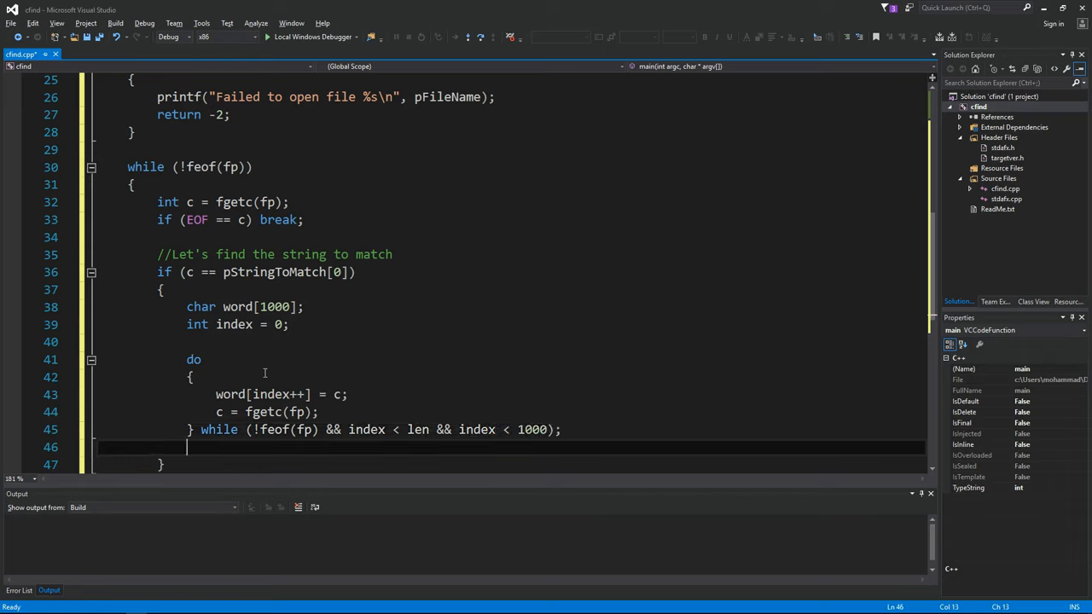
{"action": "type", "text": "word[]"}
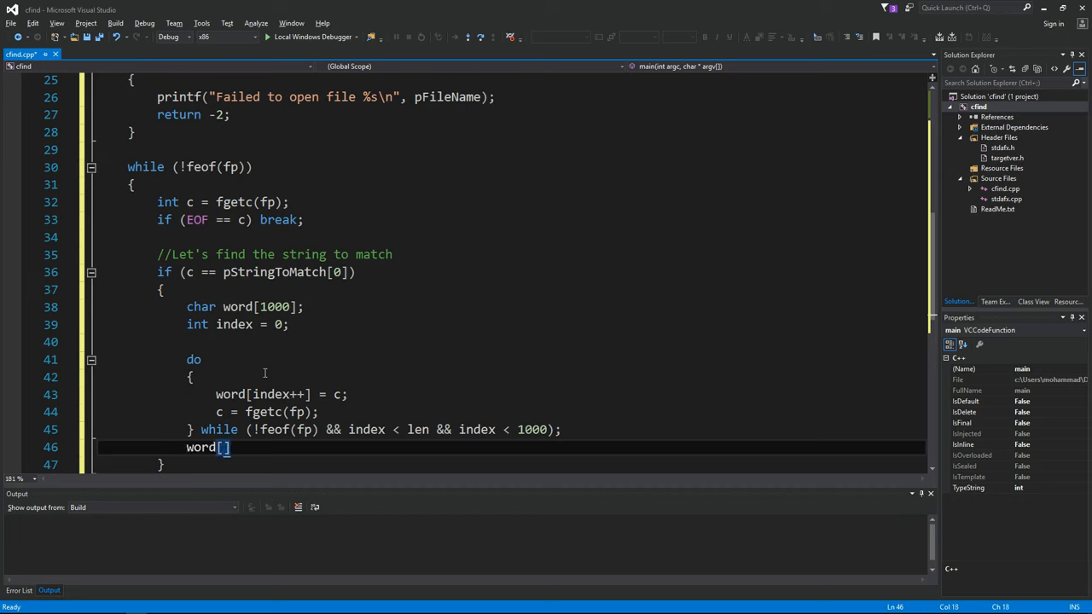
{"action": "type", "text": "index"}
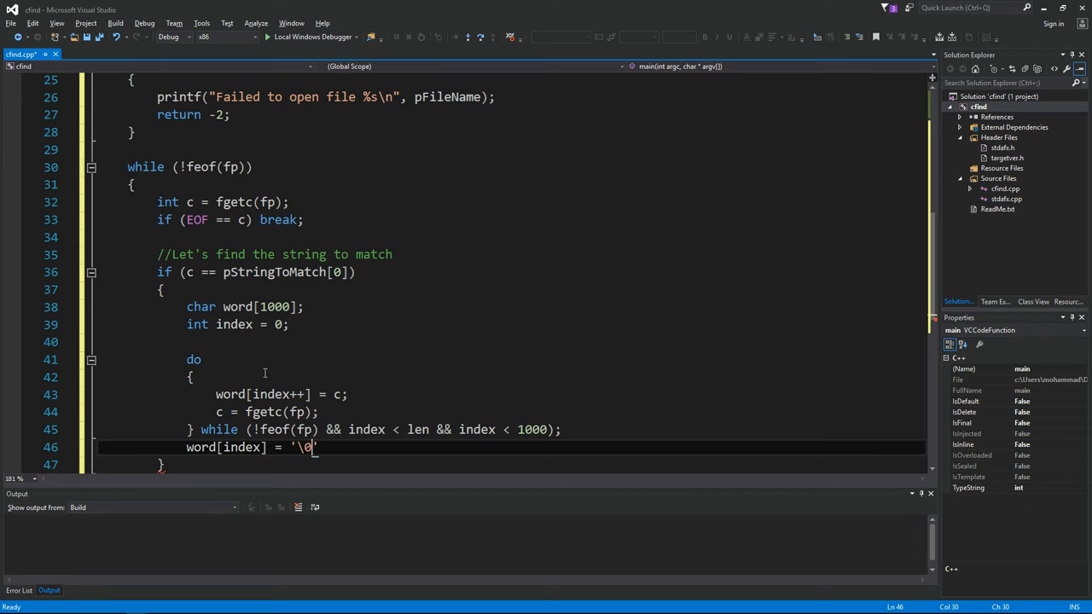
- Add if (0 == strcmp(word, pStringToMatch)) with an empty body
{"action": "type", "text": "if ("}
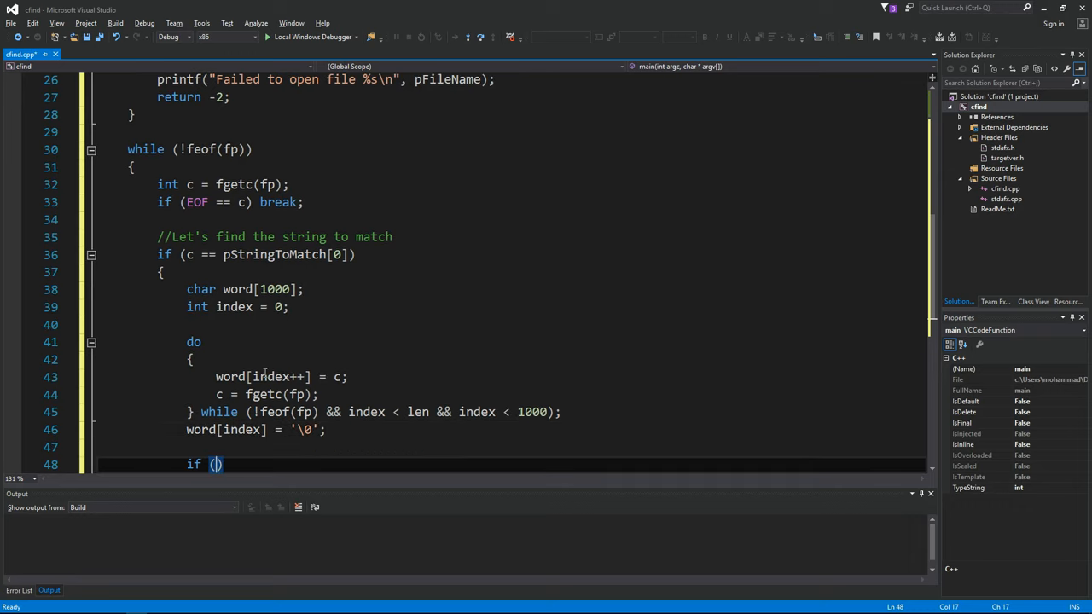
{"action": "type", "text": "strcmp"}
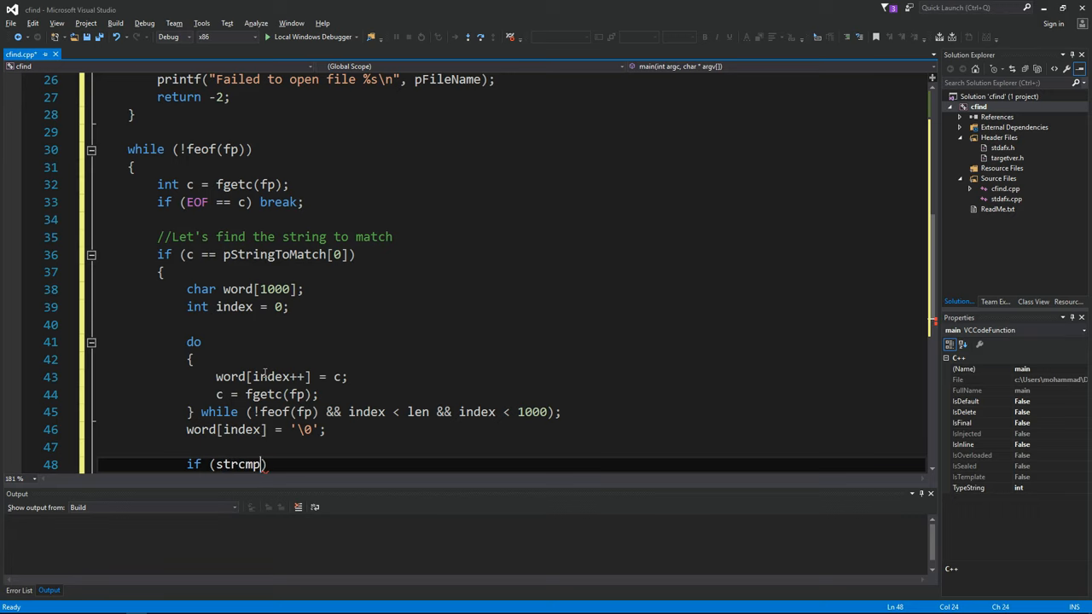
{"action": "type", "text": "word, pW"}
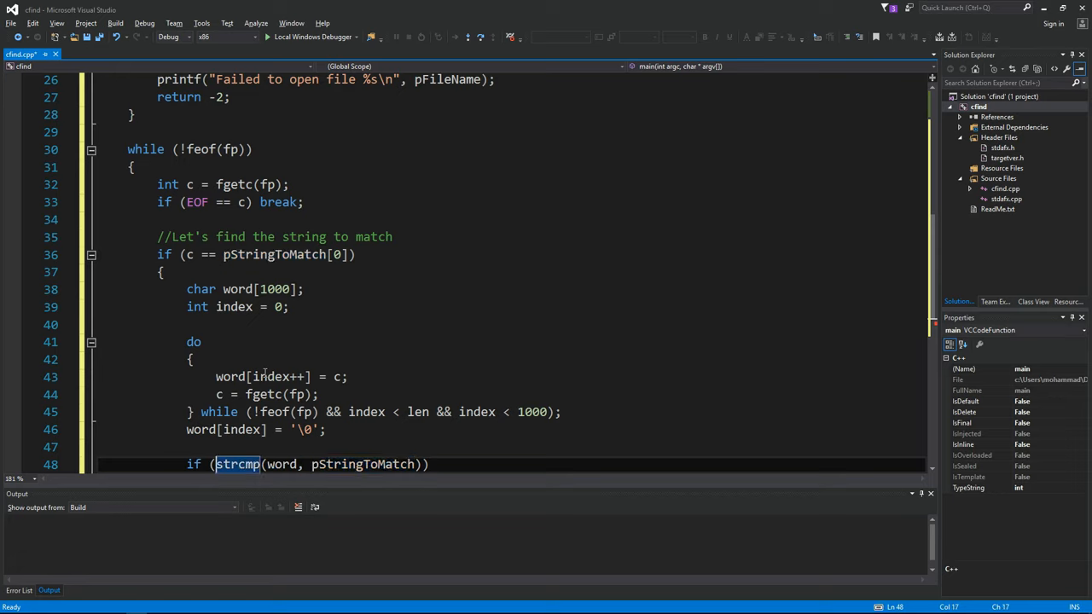
{"action": "type", "text": "0=="}
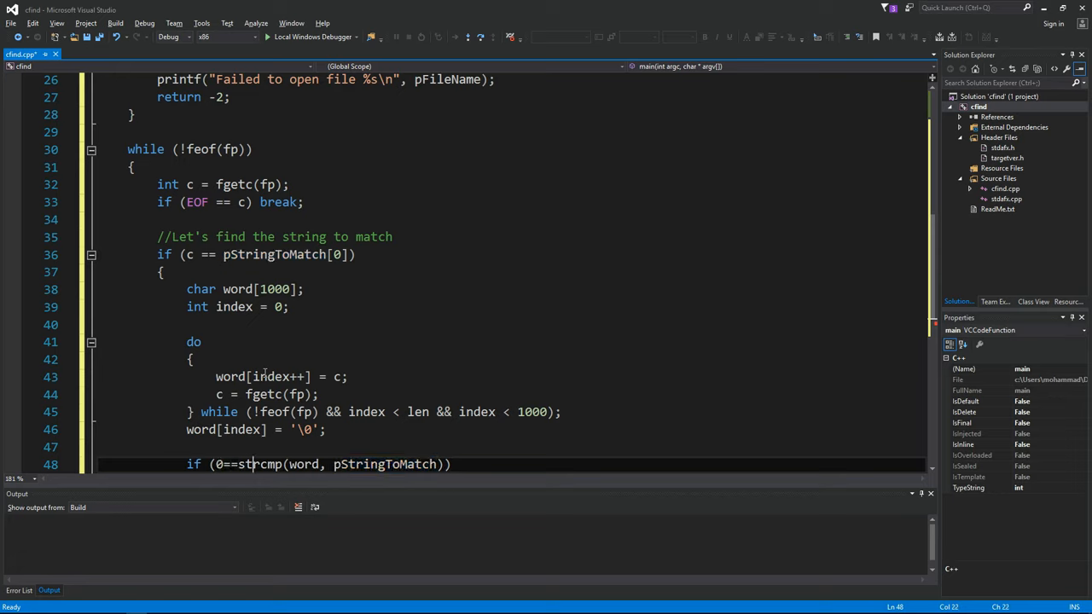
{"action": "double_click", "coordinate": [259, 465]}
{"action": "type", "text": "{"}
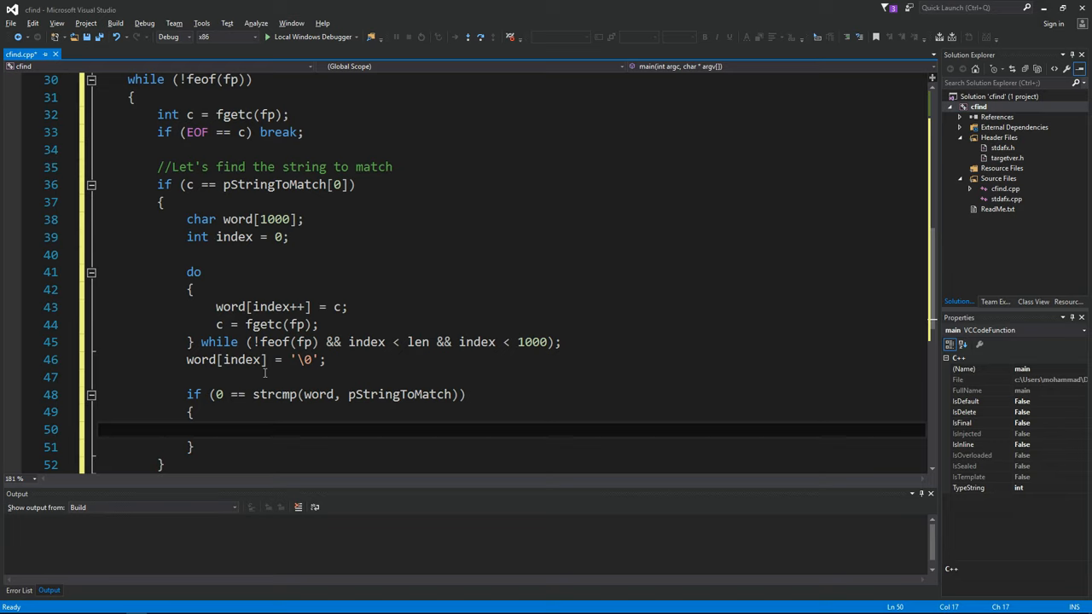
- Start a SetCon call, add #include <windows.h> at the top, and return to the if block
{"action": "type", "text": "SetCon"}
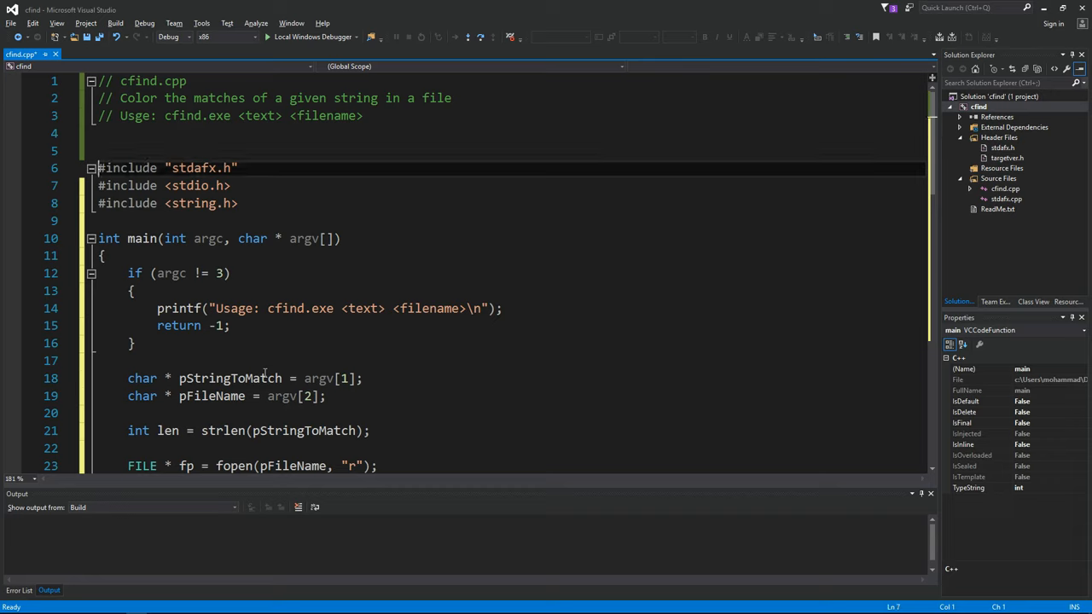
{"action": "type", "text": "#include <>"}
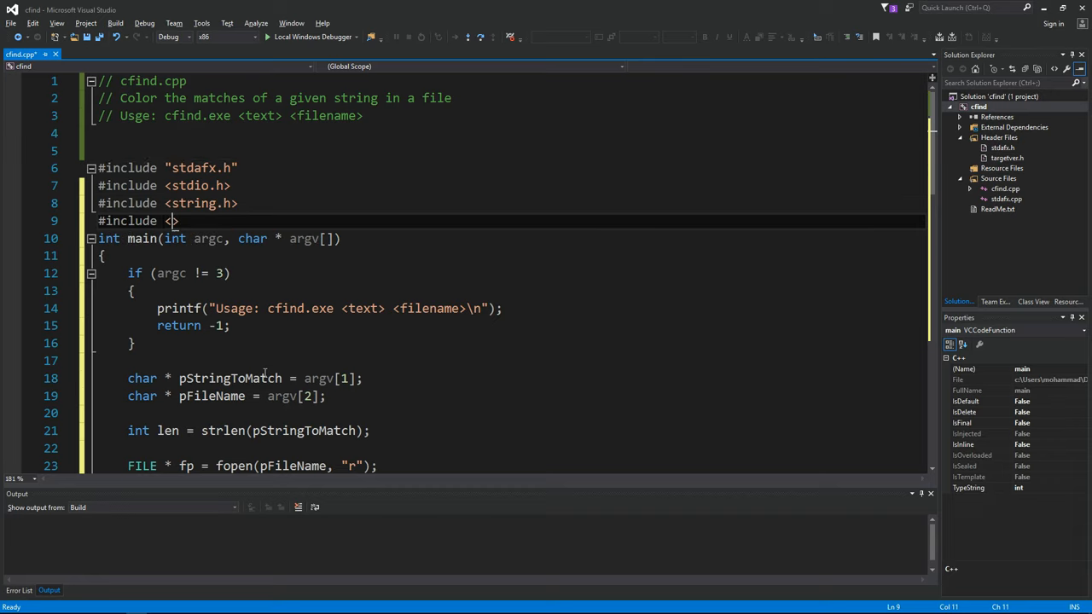
{"action": "type", "text": "windows.h>"}
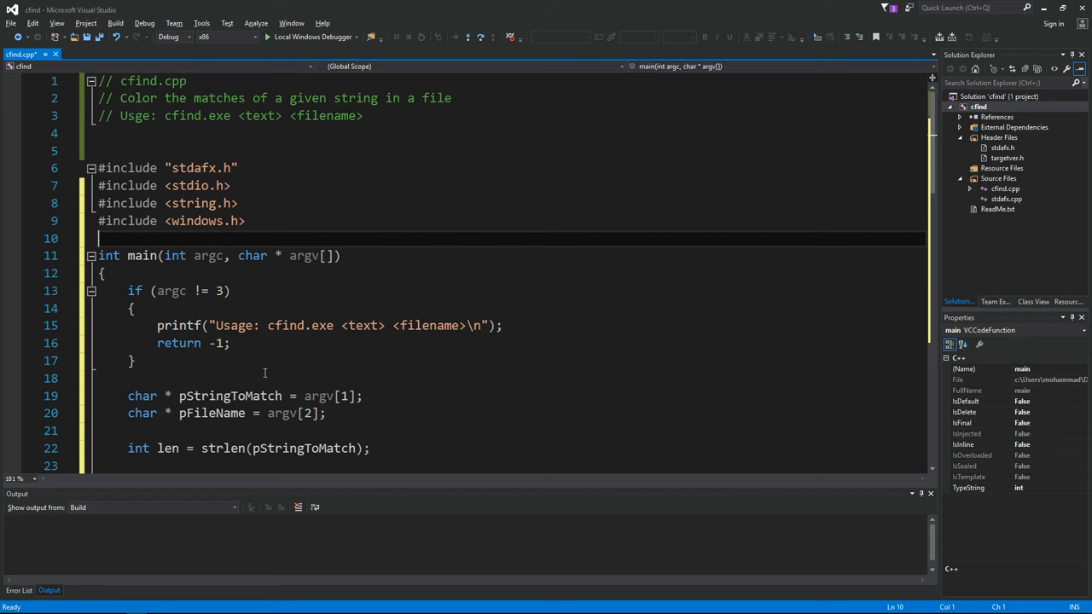
{"action": "scroll", "scroll_direction": "down", "scroll_amount": 3}
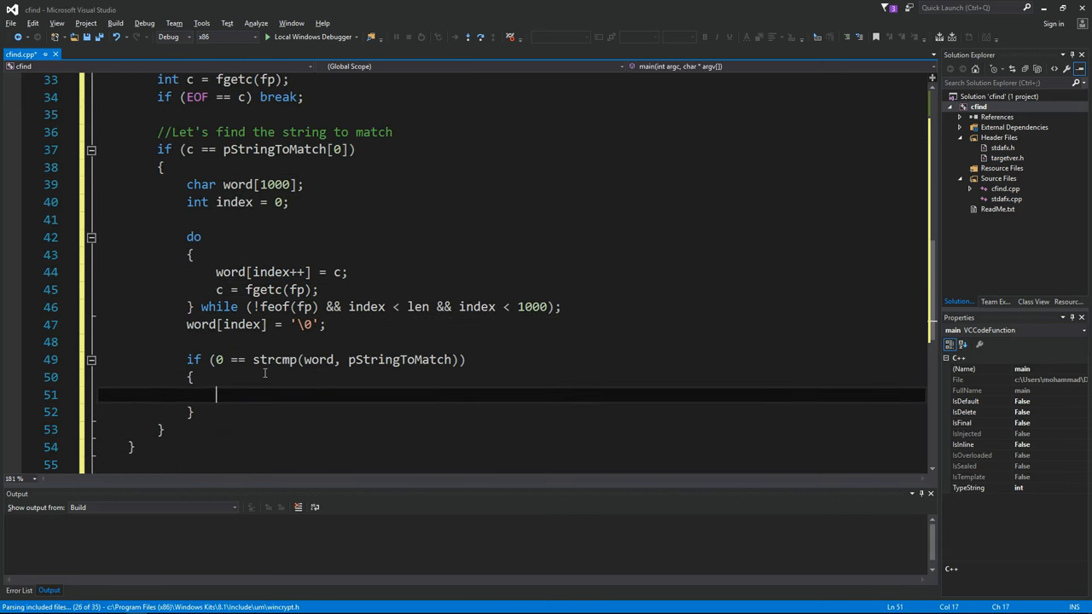
- Set the console text attribute to 206 on the STD_OUTPUT_HANDLE inside the match block
{"action": "type", "text": "SetConsoleTextAttribute("}
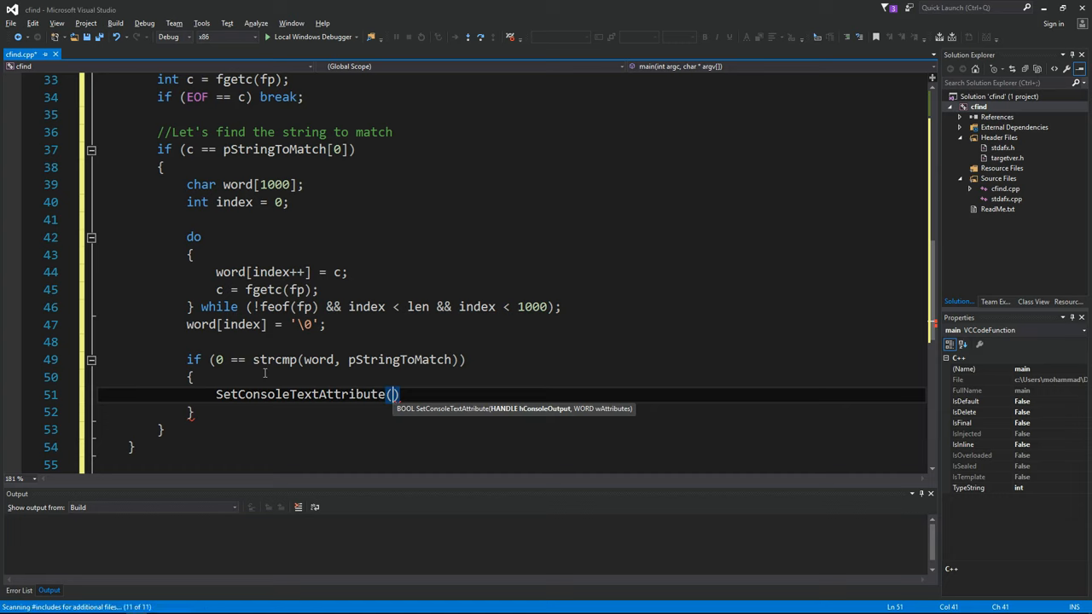
{"action": "type", "text": "GetStdHandle(STD_OUTPUT_HANDLE"}
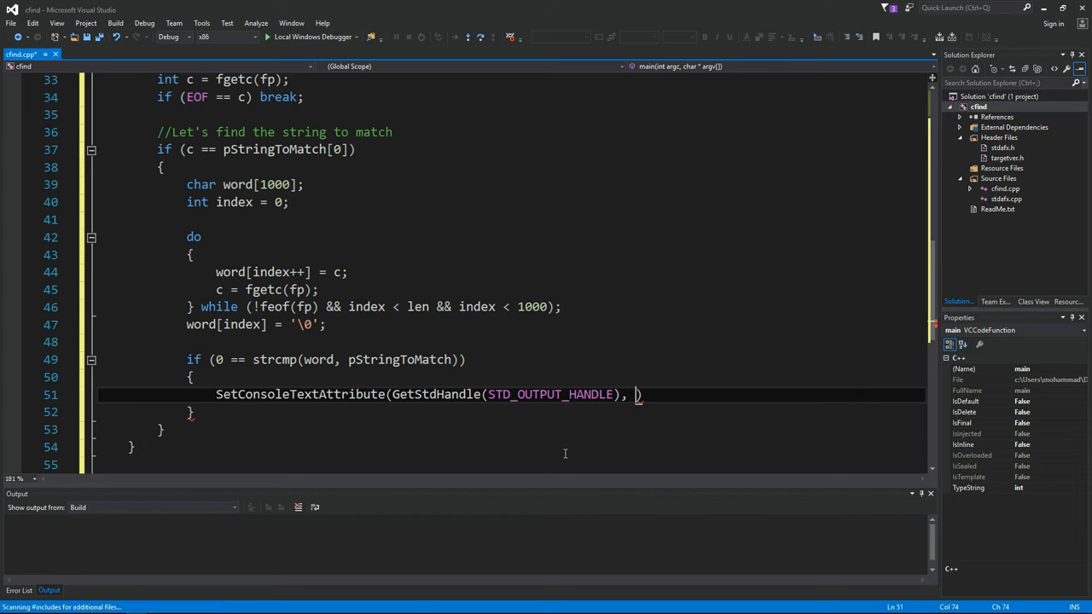
{"action": "type", "text": "206"}
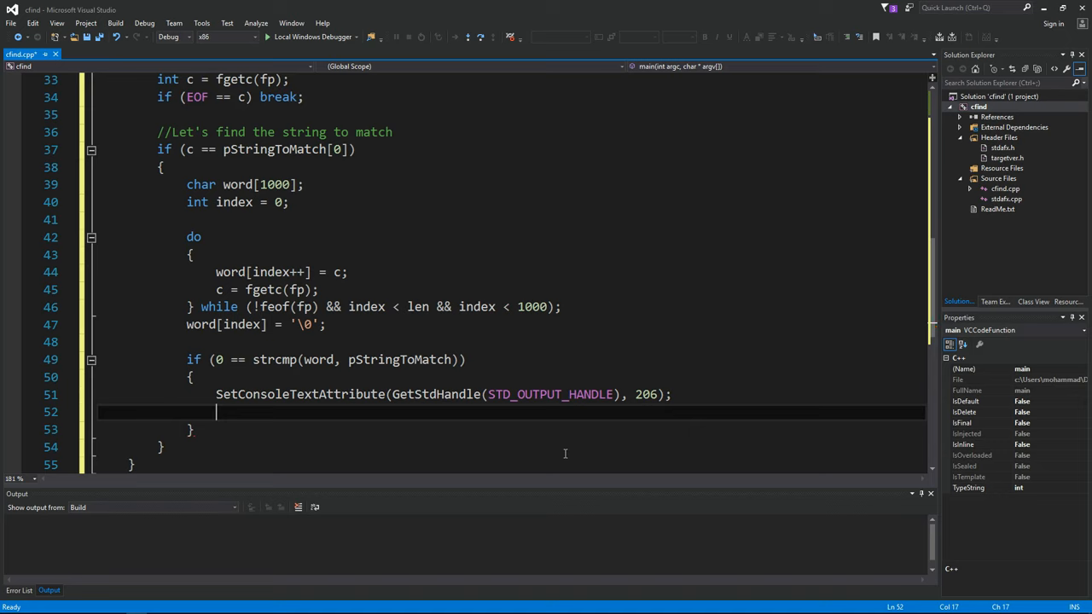
- Print the matched word with printf("%s", word);
{"action": "type", "text": "printf(\"%s\")"}
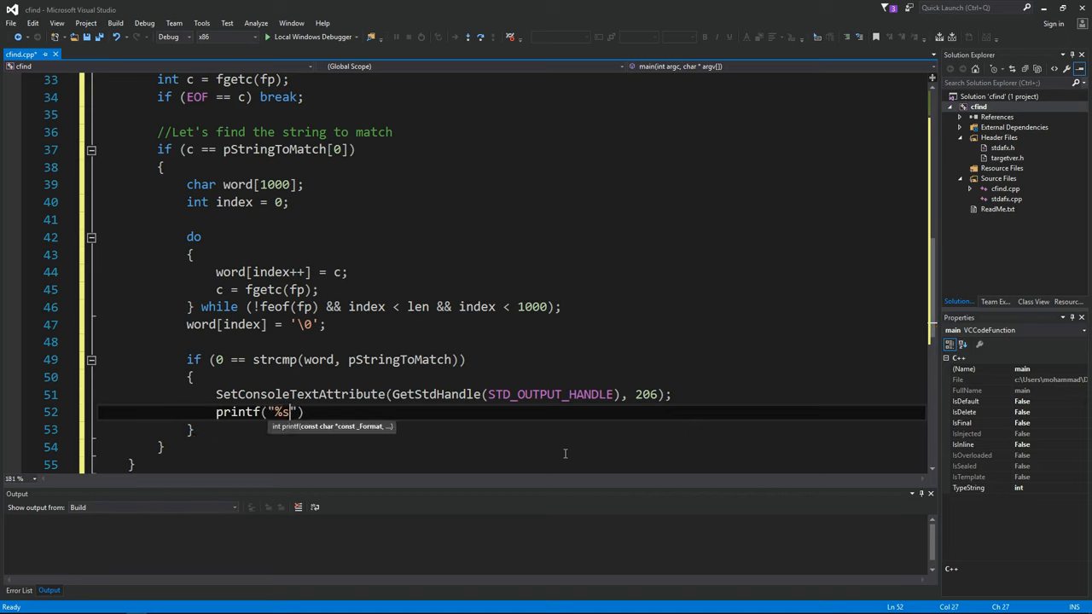
{"action": "type", "text": ", word"}
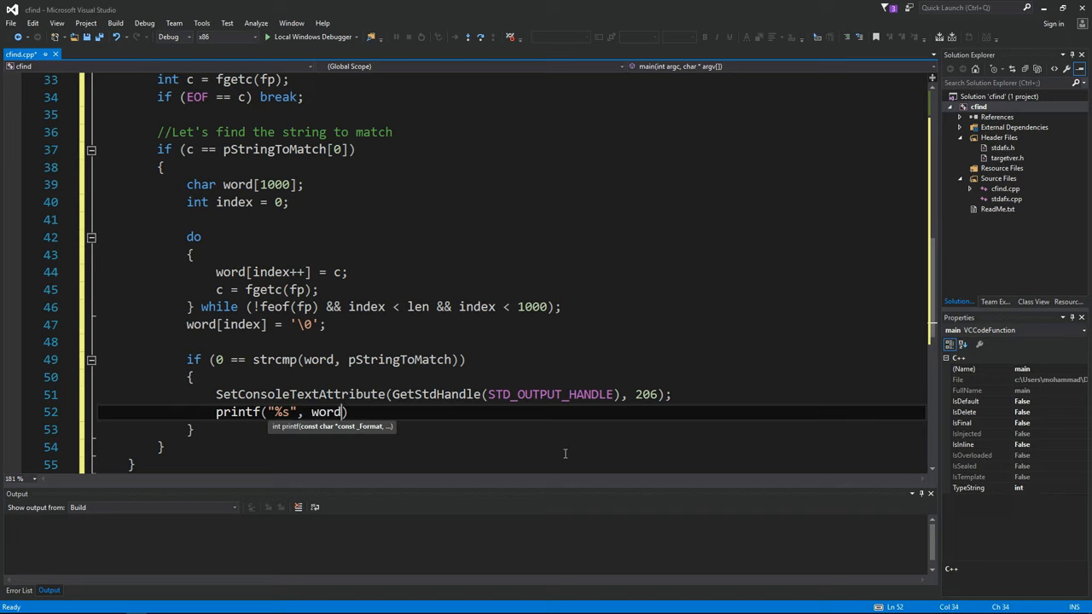
{"action": "type", "text": ";"}
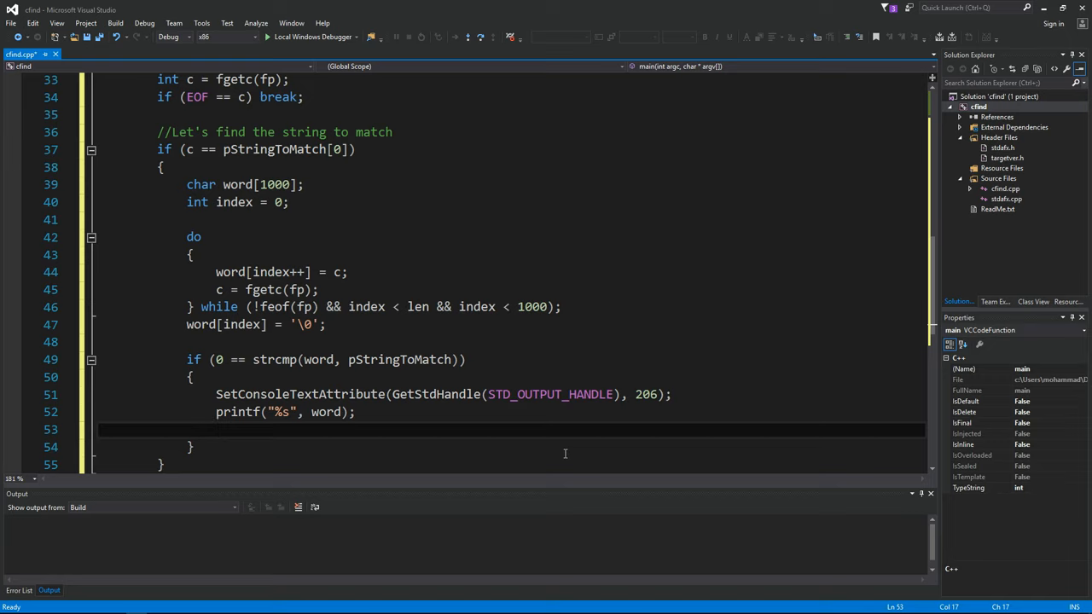
- Duplicate the SetConsoleTextAttribute call after printf with colour 15, and begin an int declaration at the top of main
{"action": "left_click_drag", "start_coordinate": [215, 394], "coordinate": [673, 395]}
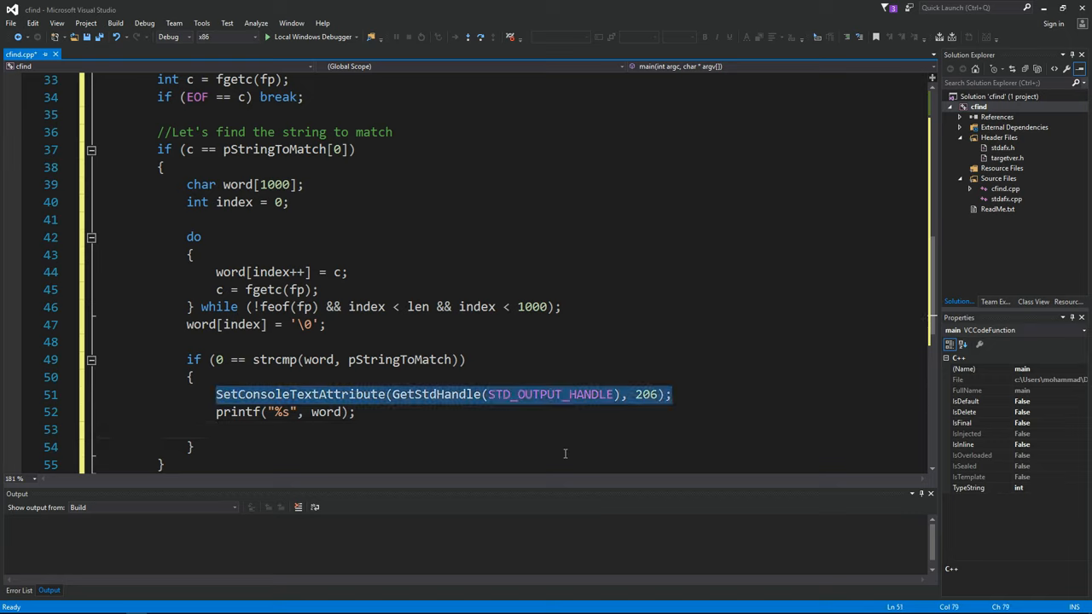
{"action": "left_click", "coordinate": [215, 394]}
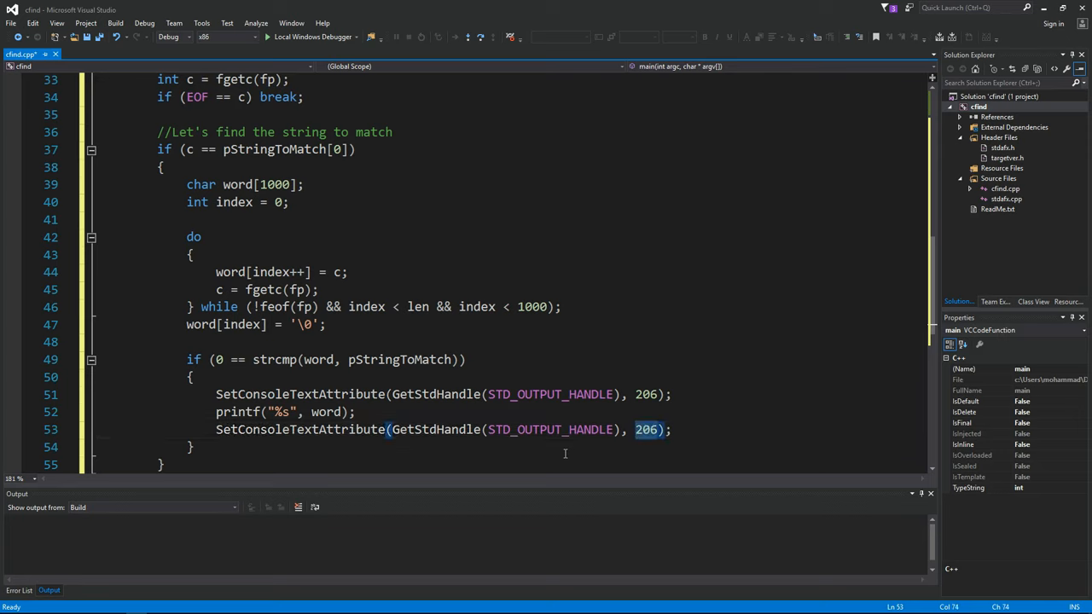
{"action": "type", "text": "15"}
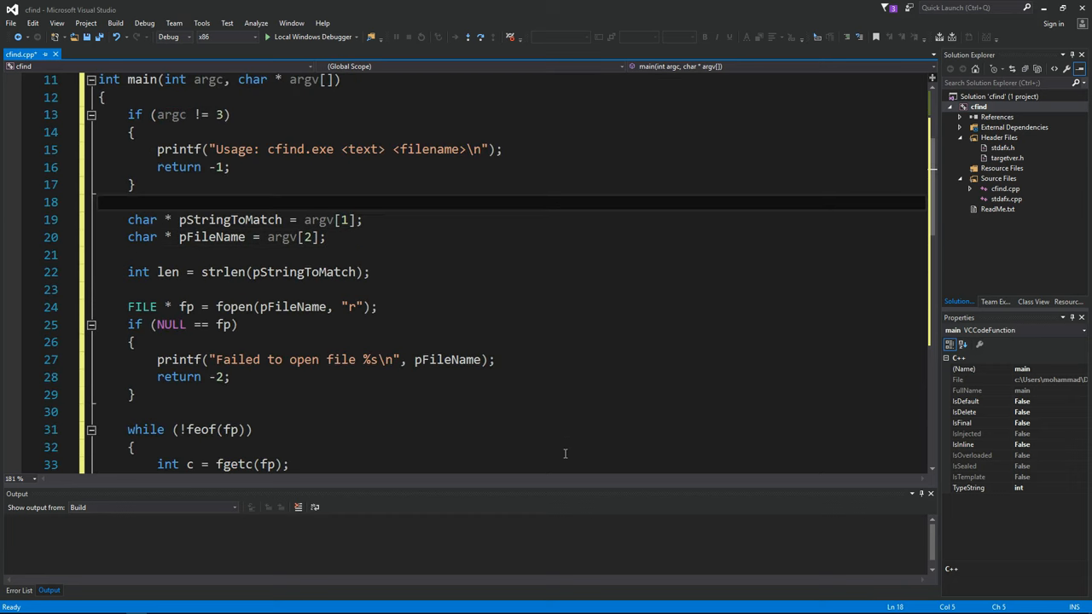
{"action": "type", "text": "int OldColor;"}
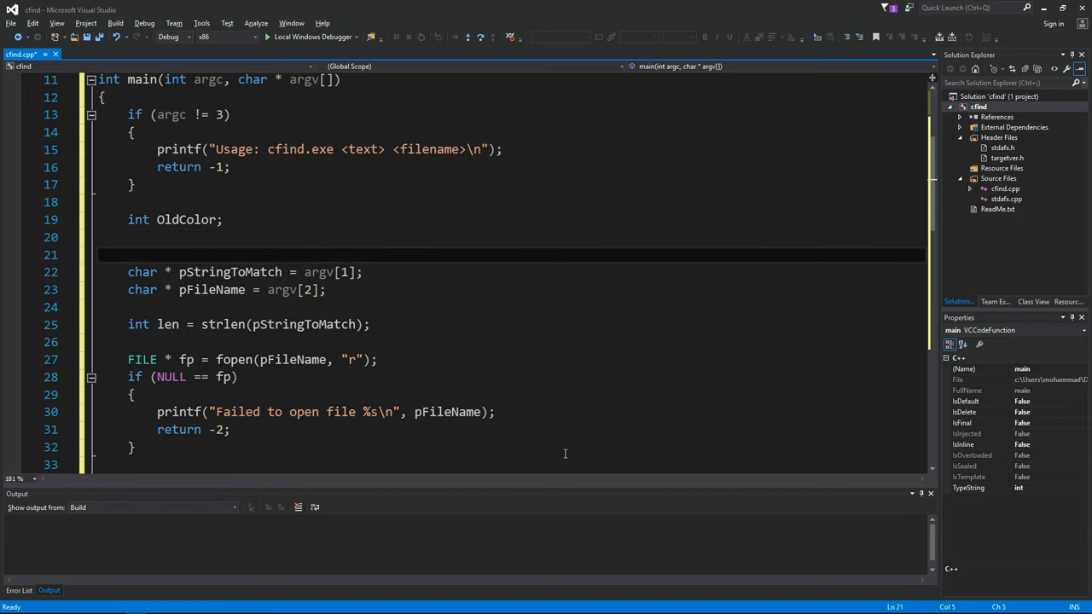
- Call GetConsoleScreenBufferInfo on GetStdHandle(STD_OUTPUT_HANDLE) inside an if condition
{"action": "type", "text": "GetConsoleScreenBufferInfo("}
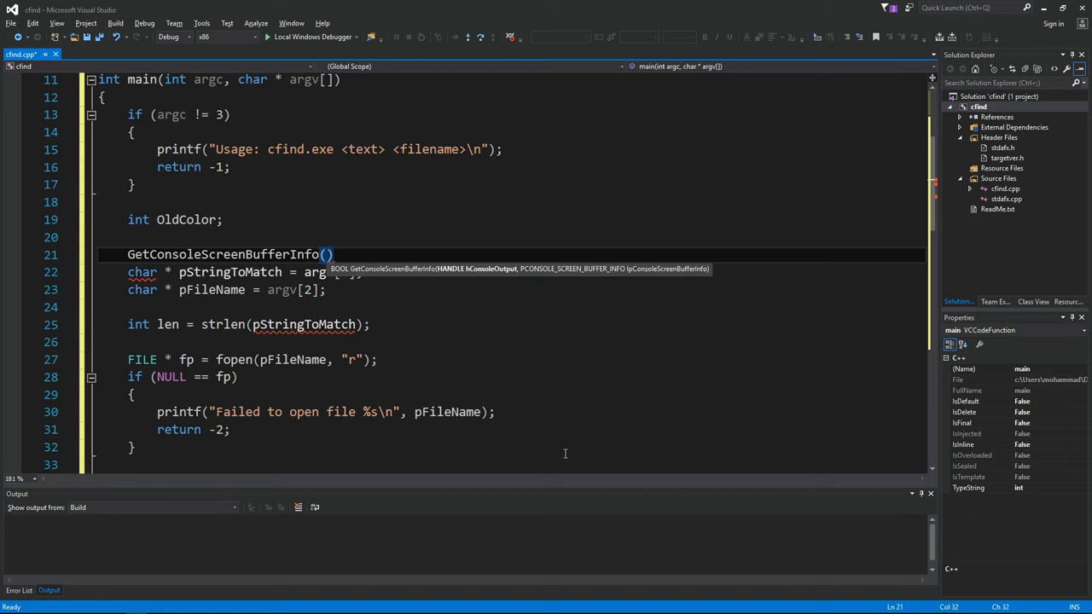
{"action": "type", "text": "Ge"}
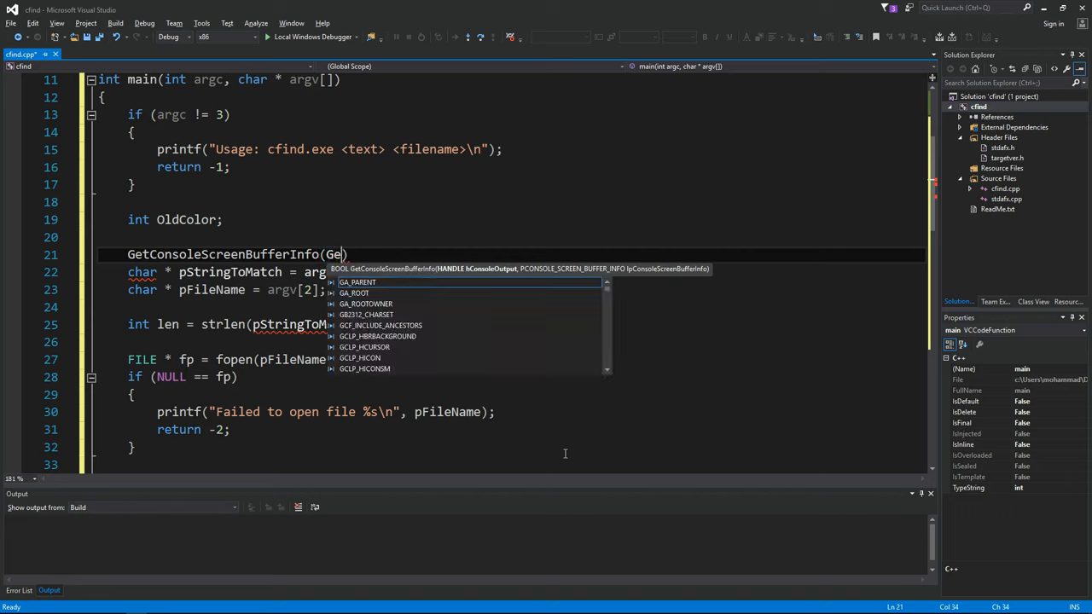
{"action": "type", "text": "tStd"}
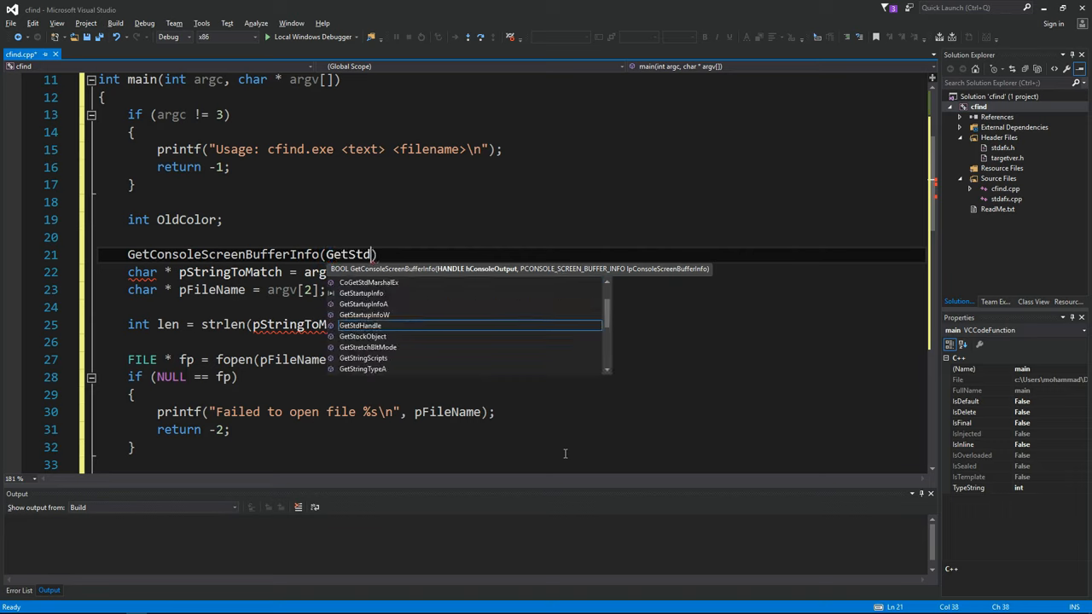
{"action": "type", "text": "Handle(STD_OUTPUT_HANDLE"}
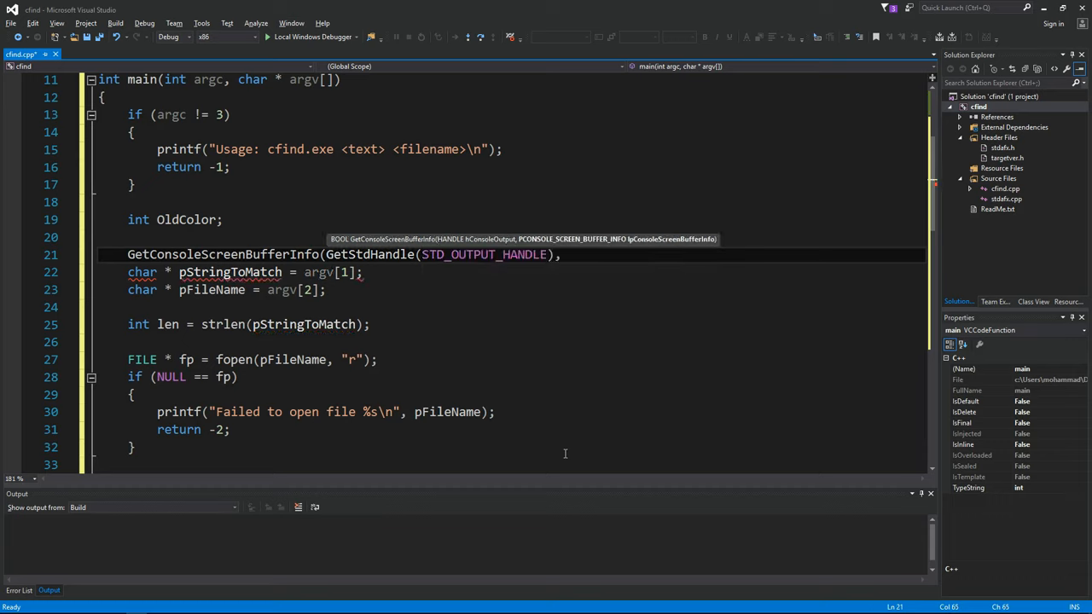
{"action": "type", "text": "S"}
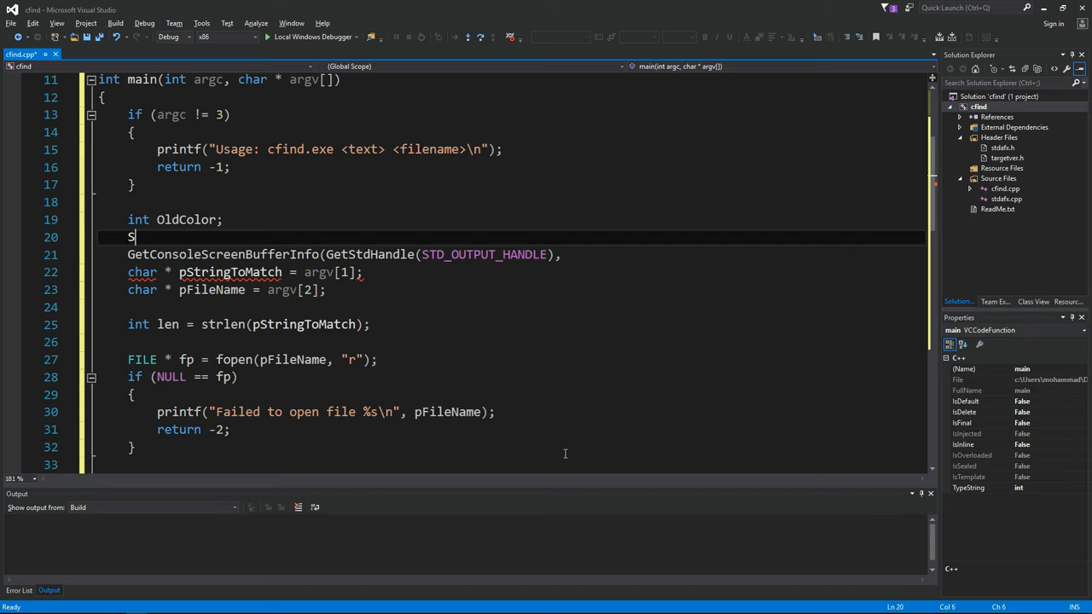
{"action": "type", "text": "CREEN_BUFFER"}
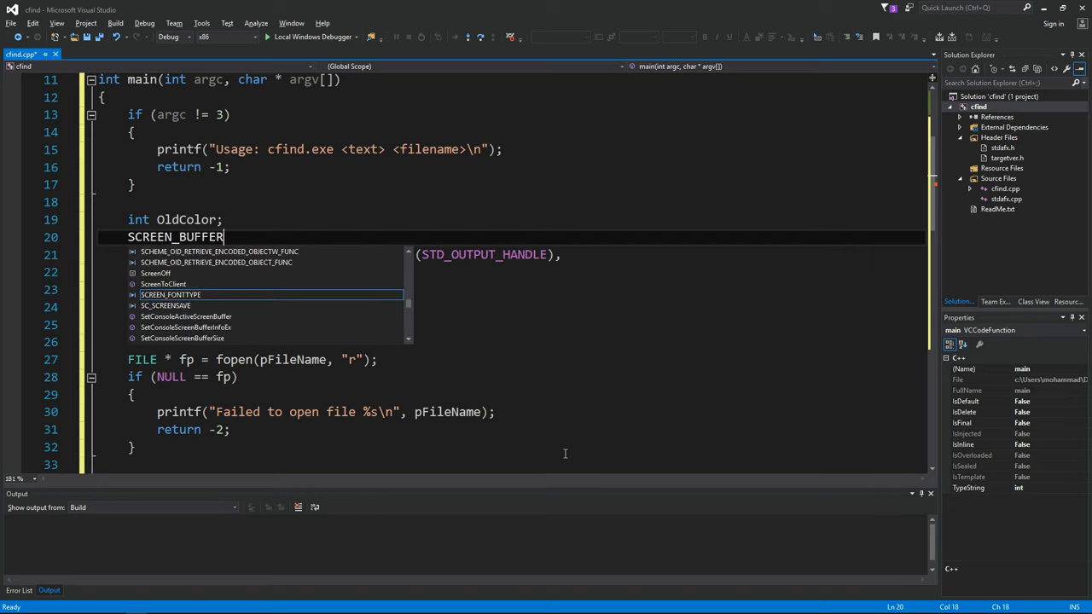
- Declare CONSOLE_SCREEN_BUFFER_INFO csbi = { 0 } and int OldColor = 15, copying csbi.wAttributes into OldColor on success
{"action": "type", "text": "CONSOLE_SCREEN_BUFFER_INFO c"}
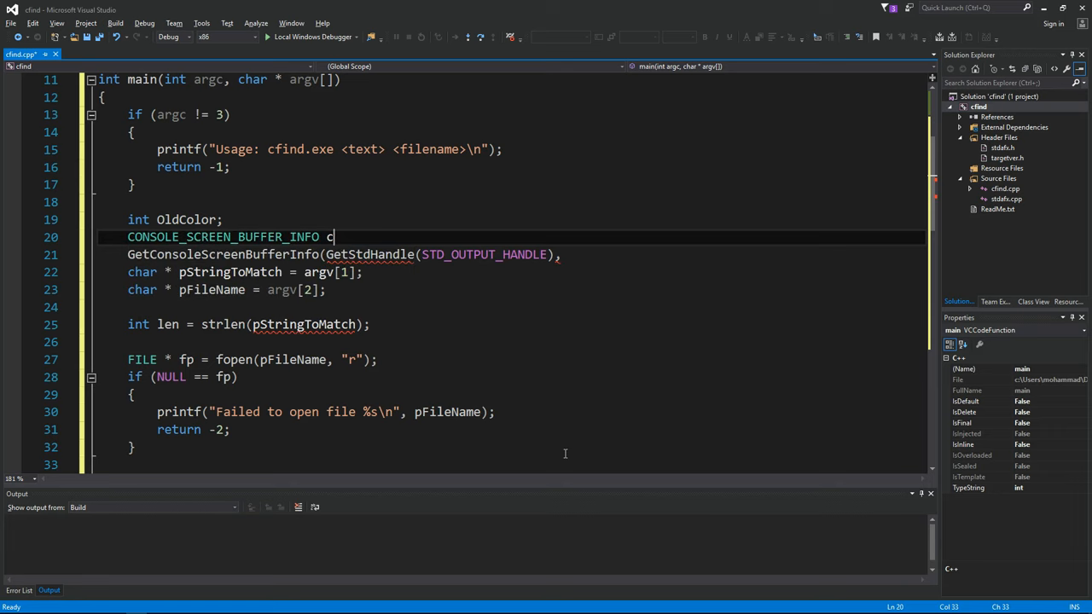
{"action": "type", "text": "sbi"}
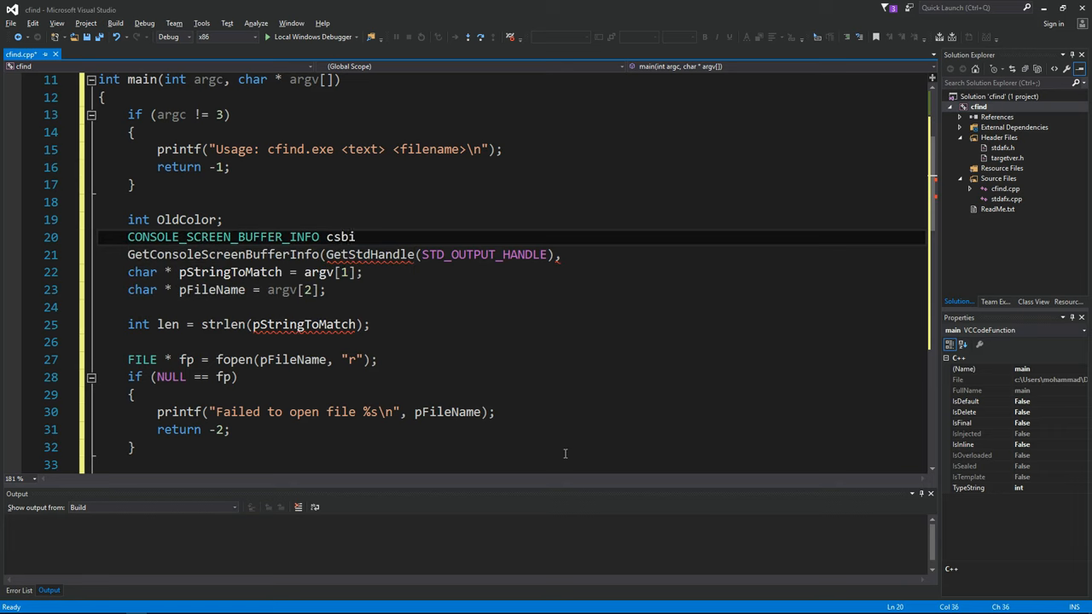
{"action": "type", "text": "= { 0}"}
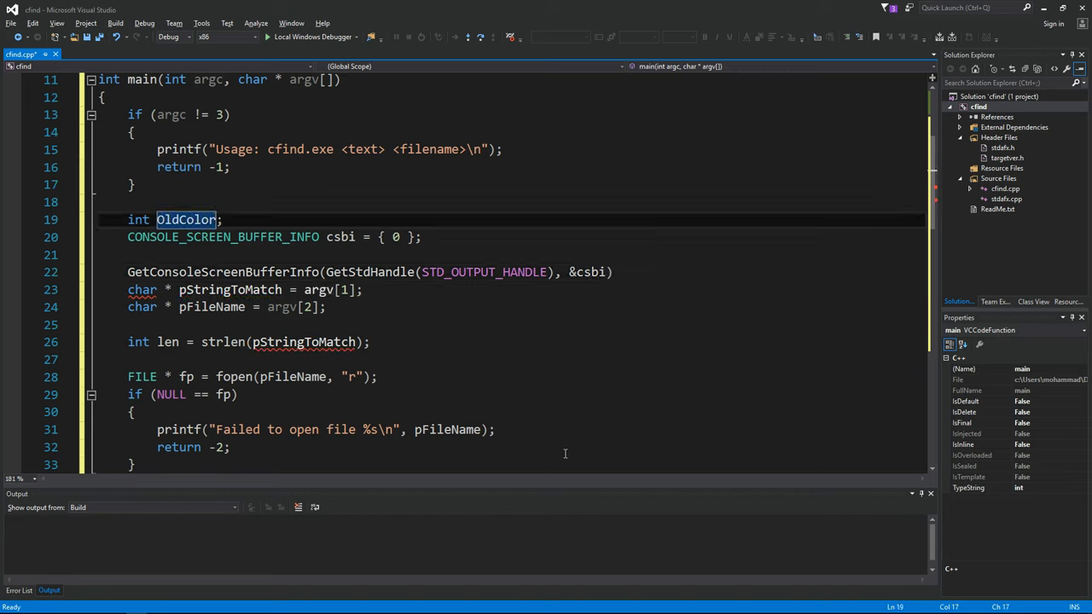
{"action": "type", "text": "= 15"}
{"action": "type", "text": "csbi"}
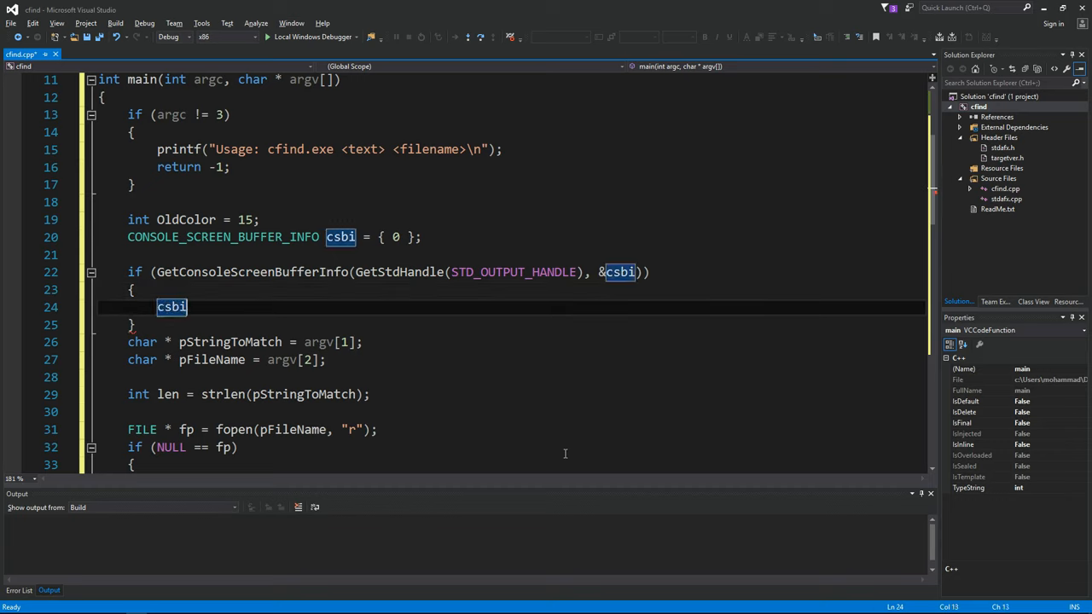
{"action": "type", "text": ".wAttributes;"}
{"action": "type", "text": "//Get existing console color"}
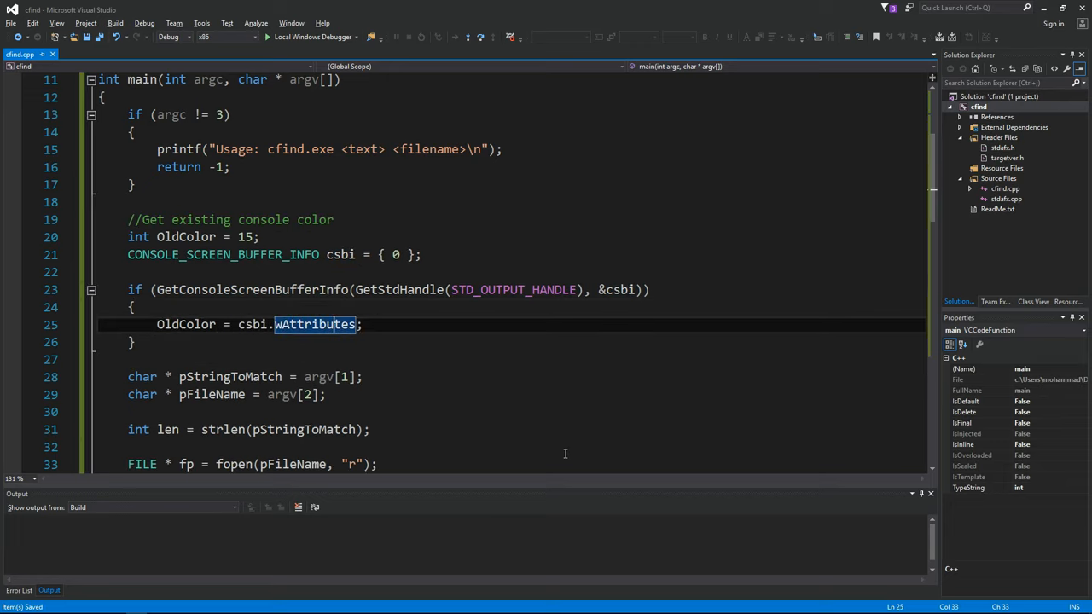
- Restore OldColor in the second SetConsoleTextAttribute call and add else printf("%s", word) for non-matches
{"action": "scroll", "scroll_direction": "down", "scroll_amount": 3}
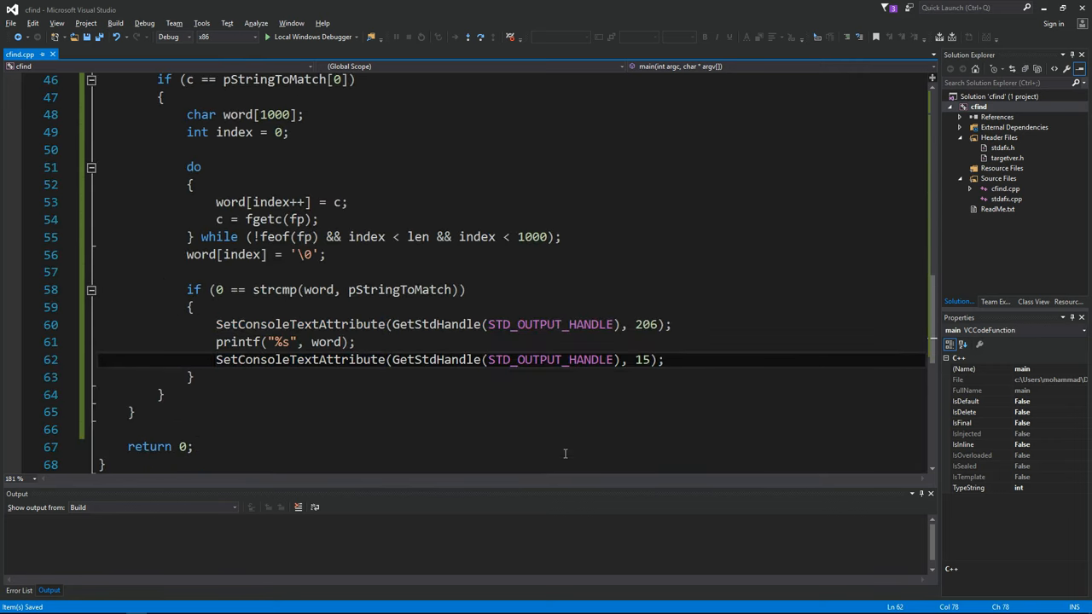
{"action": "type", "text": "OldColor"}
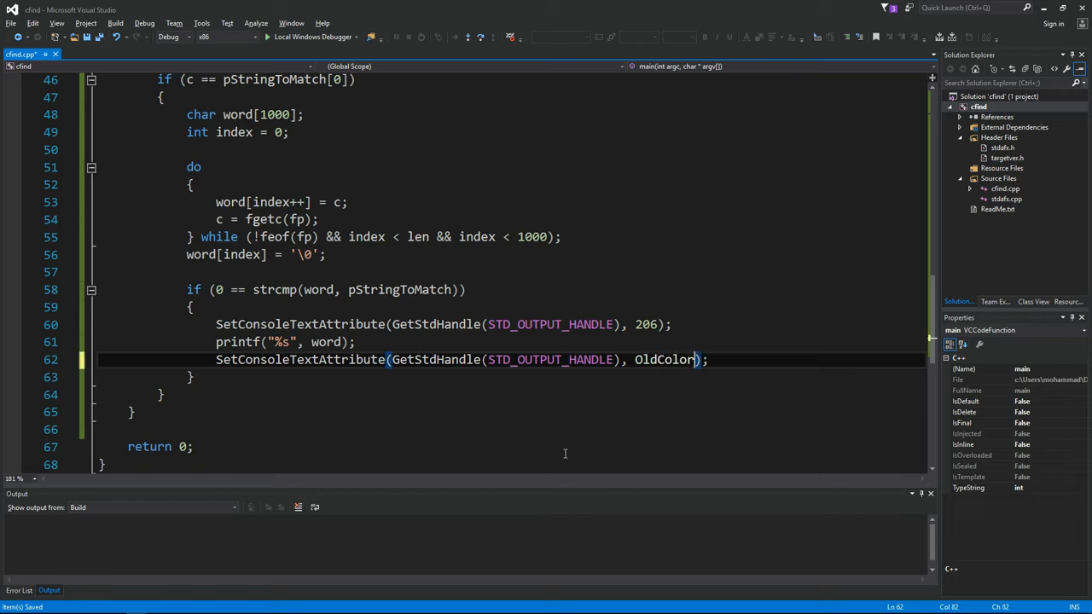
{"action": "left_click", "coordinate": [188, 290]}
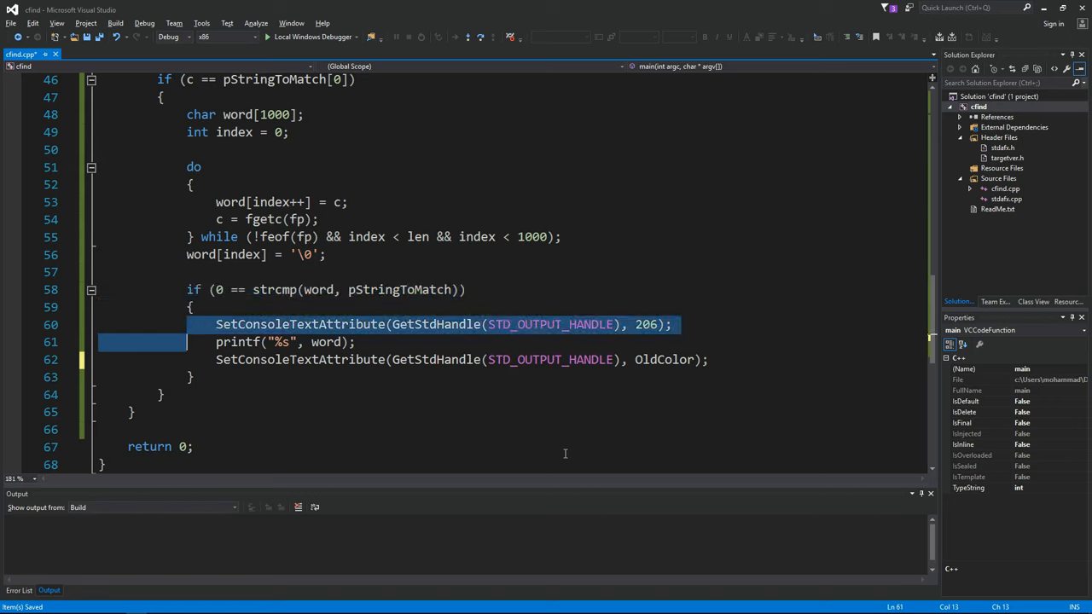
{"action": "type", "text": "else"}
{"action": "type", "text": "pr"}
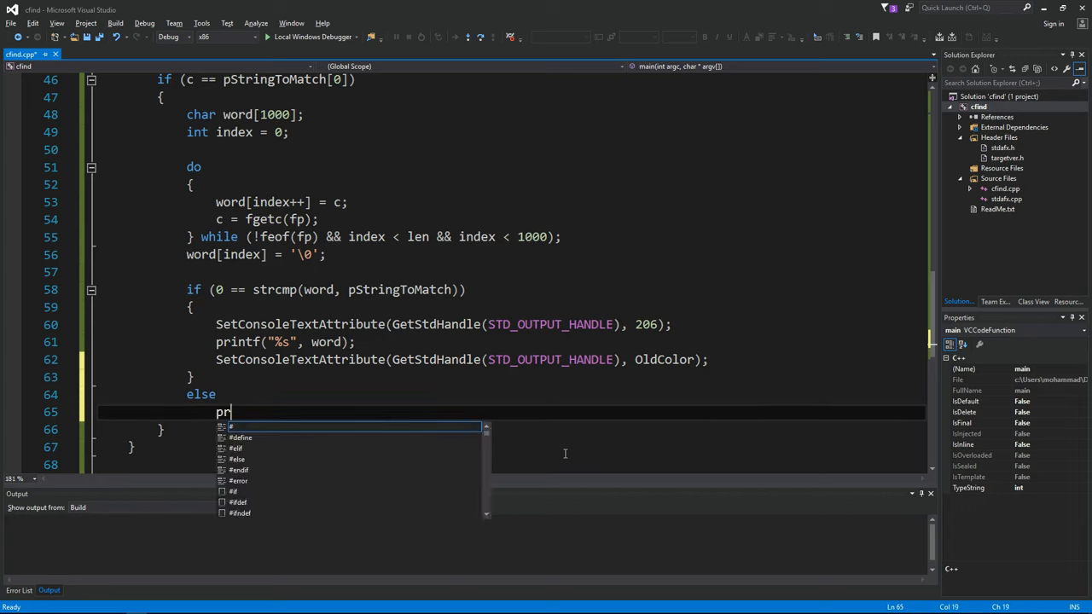
{"action": "type", "text": "intf(\"%s\""}
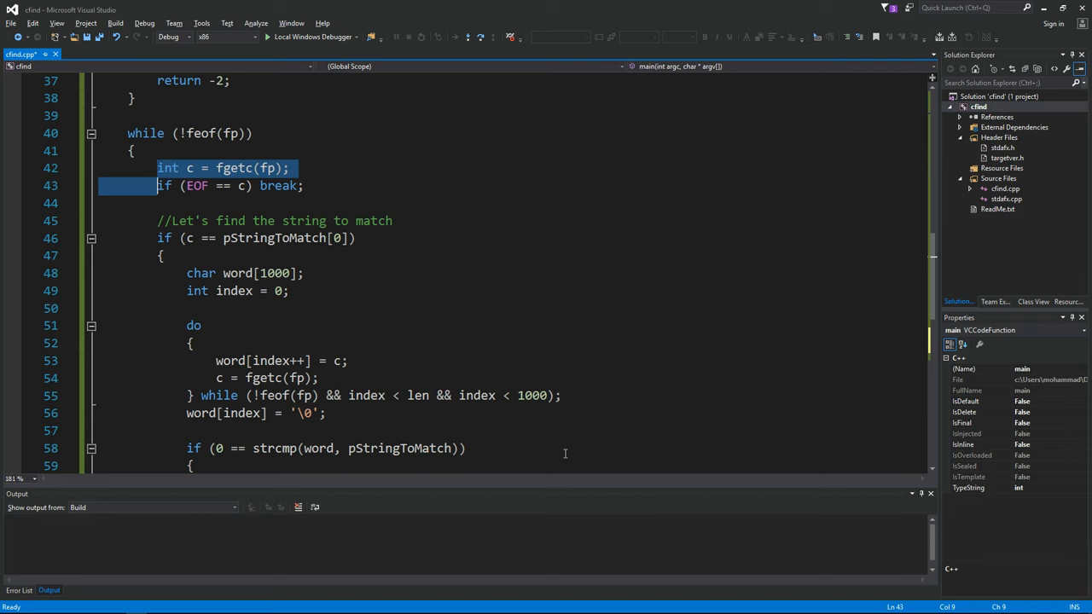
- Print each other character with printf("%c", c), then fclose(fp) and set fp = NULL before returning
{"action": "scroll", "scroll_direction": "down", "scroll_amount": 3}
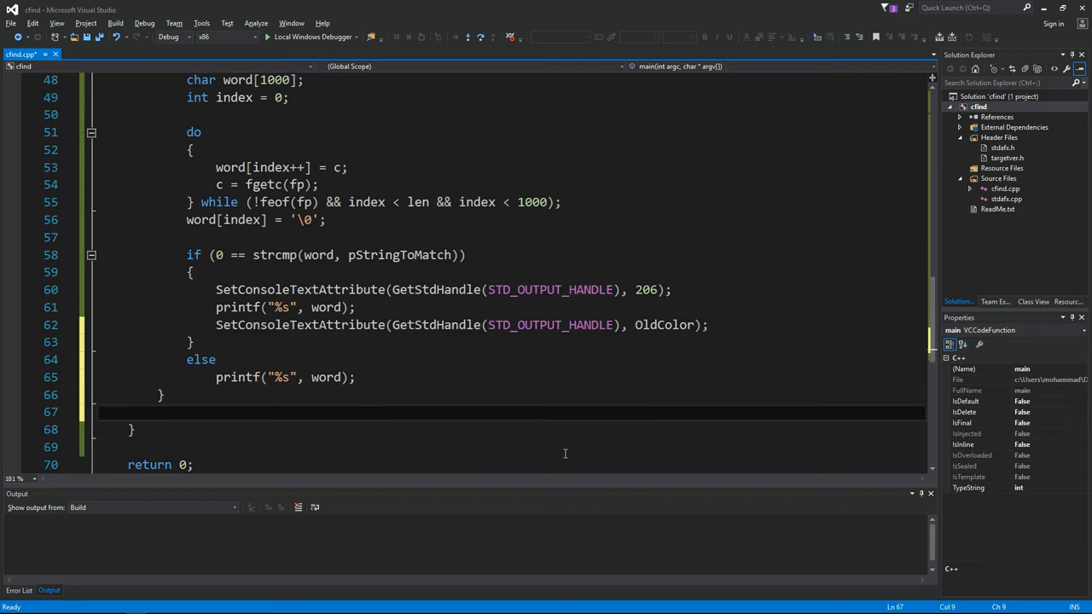
{"action": "type", "text": "printf(\"%c\", c)"}
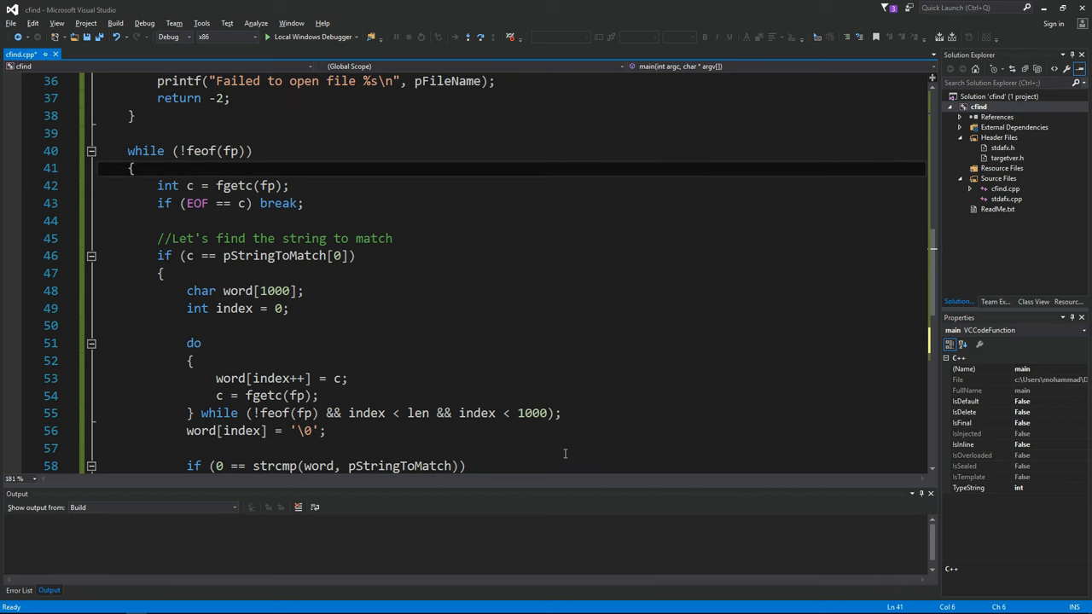
{"action": "scroll", "scroll_direction": "down", "scroll_amount": 3}
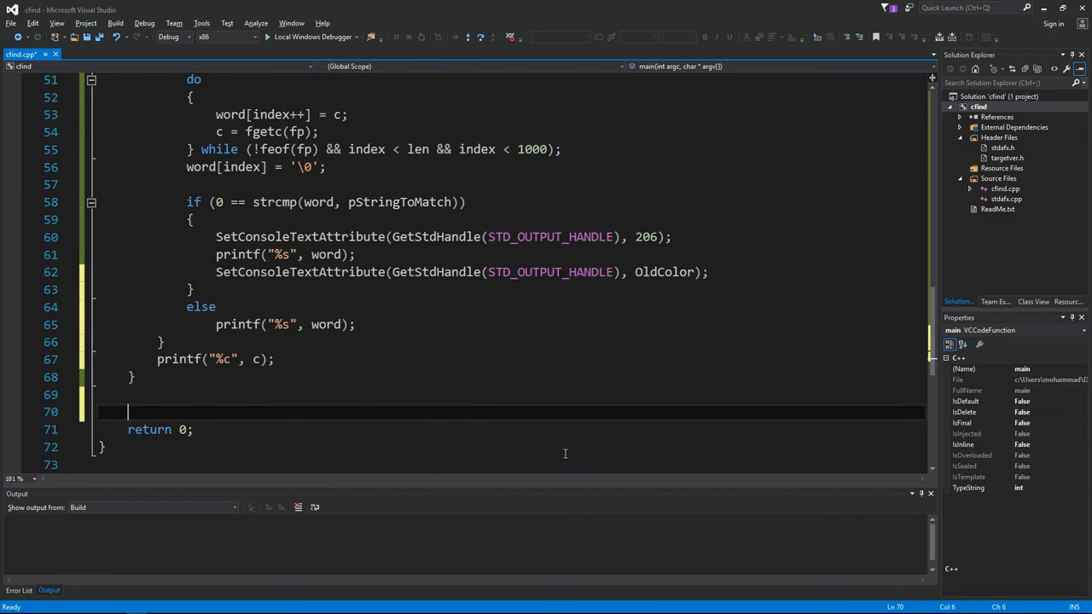
{"action": "type", "text": "fclose(fp)"}
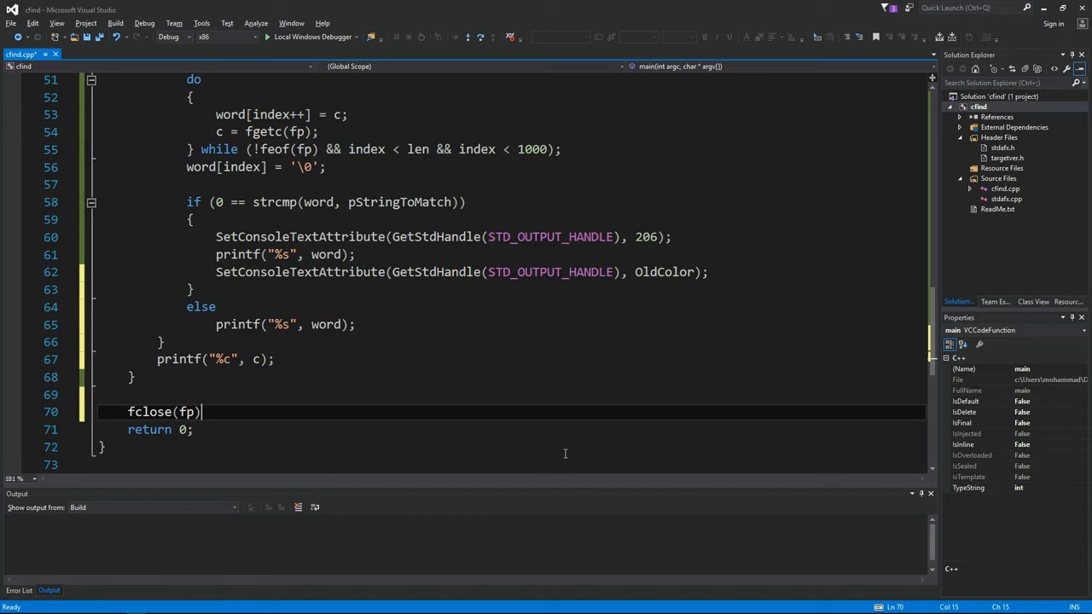
{"action": "type", "text": "fp = NULL:"}
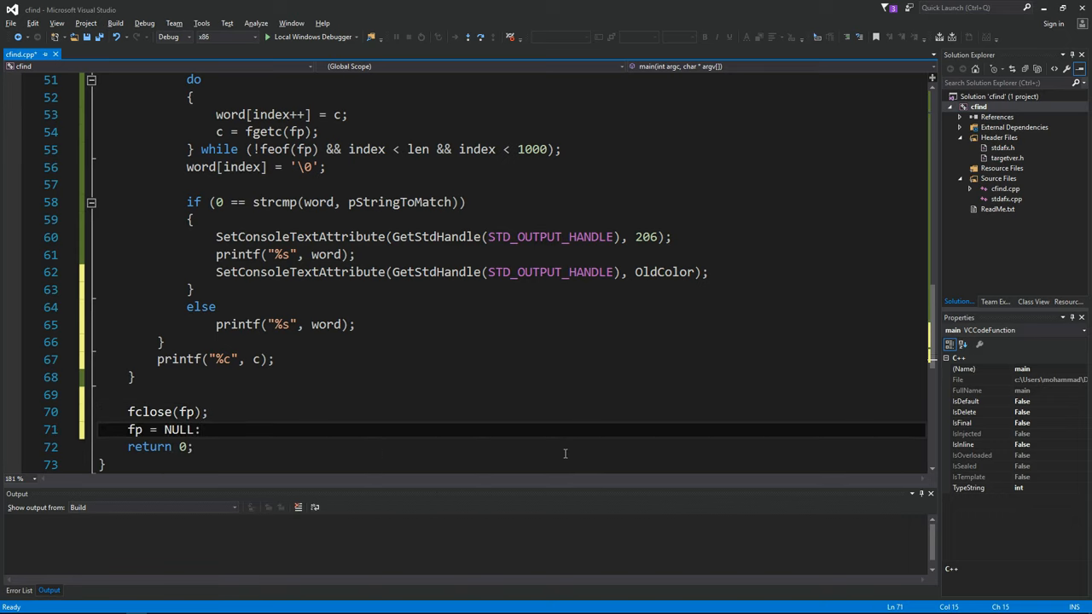
{"action": "scroll", "scroll_direction": "up", "scroll_amount": 3}
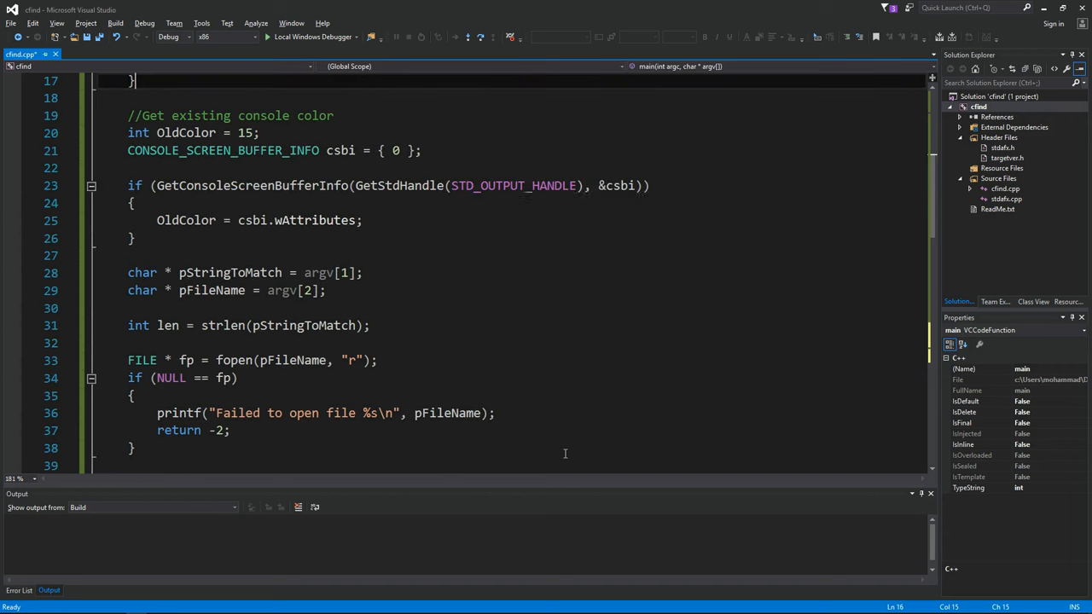
- Build the solution and jump to the fopen line flagged by the C4996 _CRT_SECURE_NO_WARNINGS error
{"action": "scroll", "scroll_direction": "up", "scroll_amount": 3}
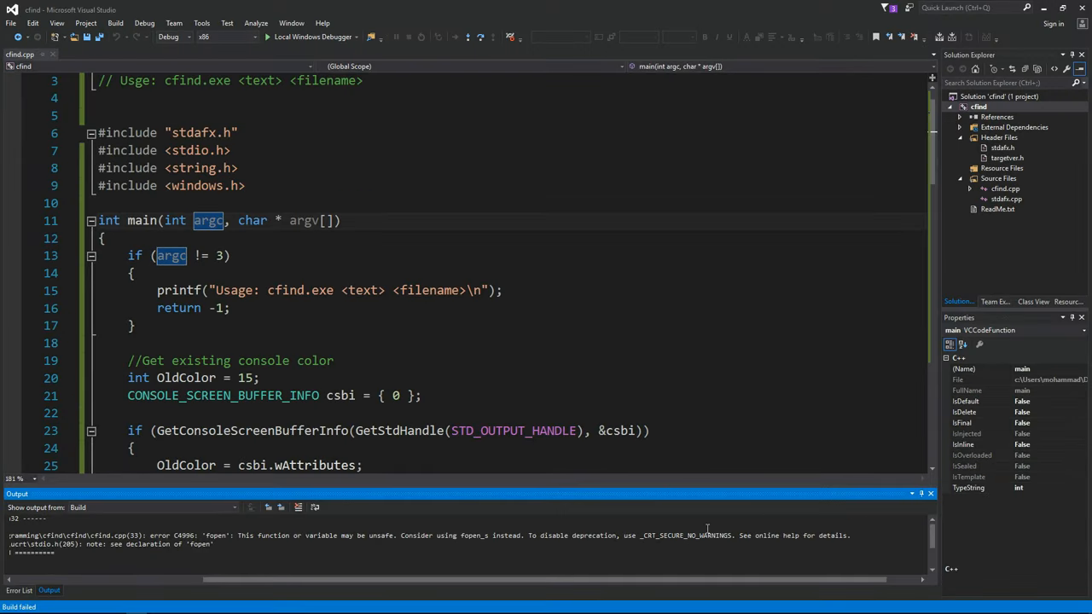
{"action": "double_click", "coordinate": [716, 536]}
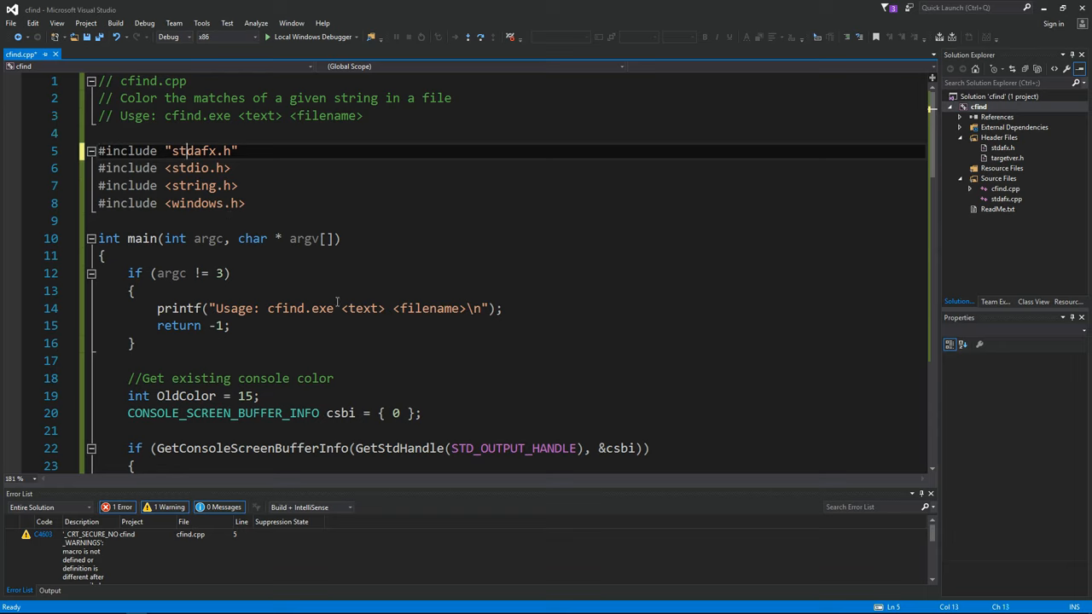
- Add #define _CRT_SECURE_NO_WARNINGS to stdafx.h and rebuild cfind successfully
{"action": "right_click", "coordinate": [201, 150]}
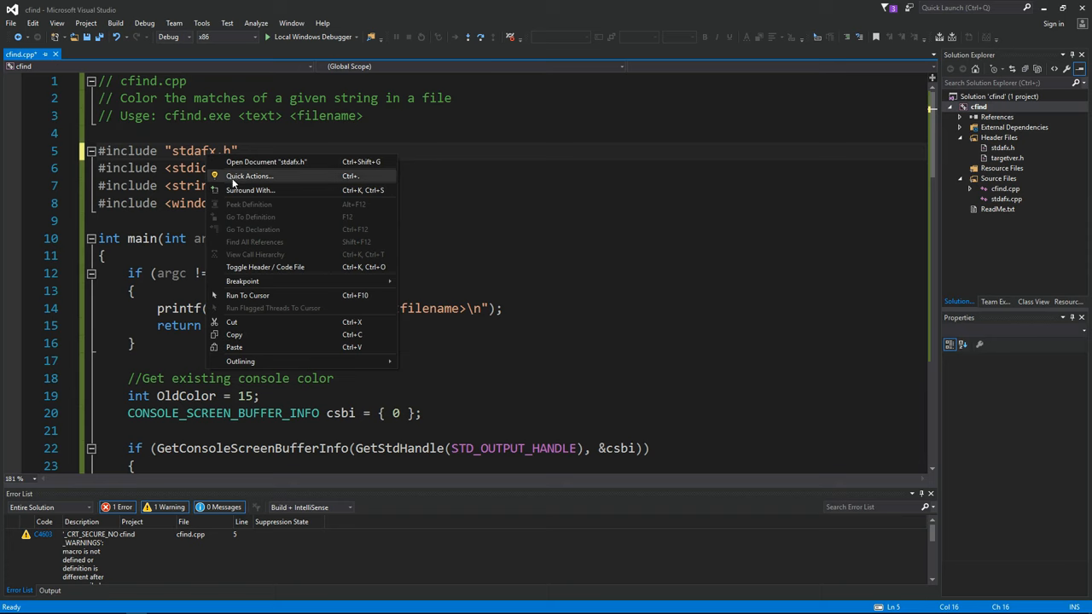
{"action": "left_click", "coordinate": [266, 160]}
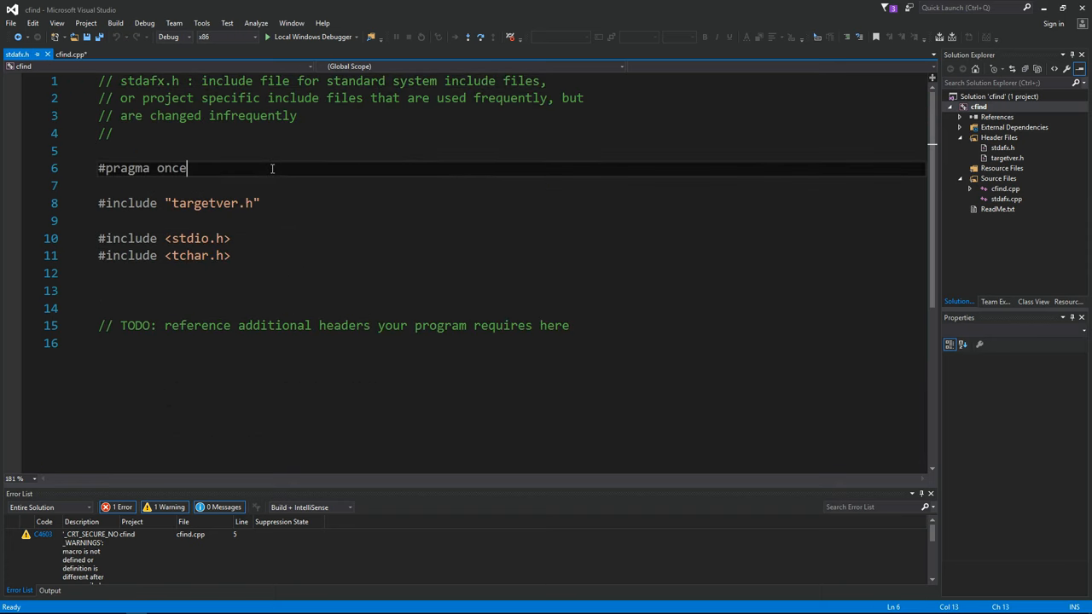
{"action": "type", "text": "#define _CRT_SECURE_NO_WARNINGS"}
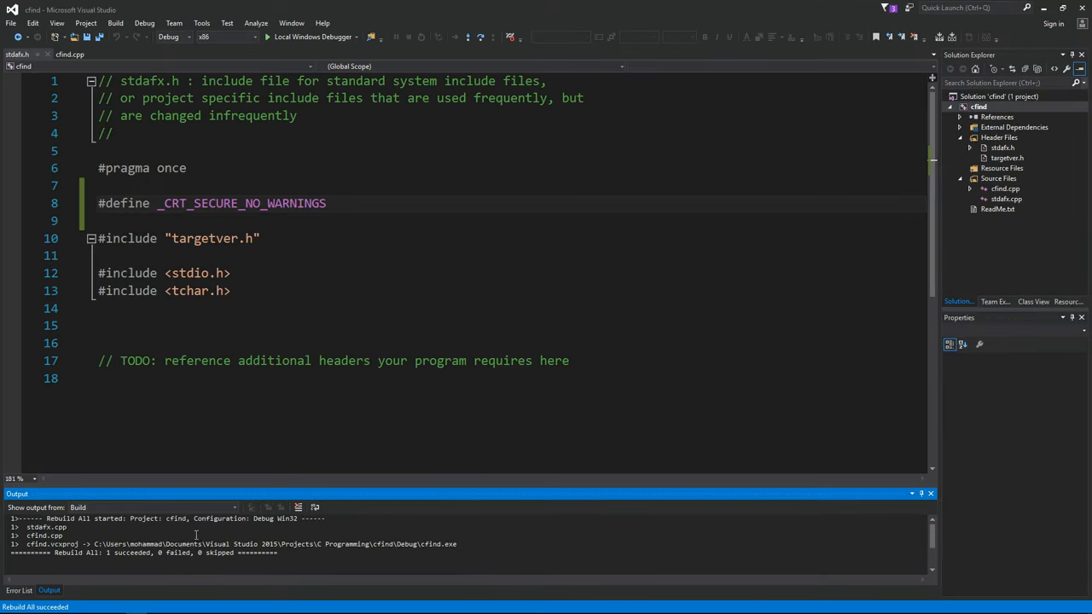
{"action": "double_click", "coordinate": [111, 544]}
{"action": "type", "text": "c"}
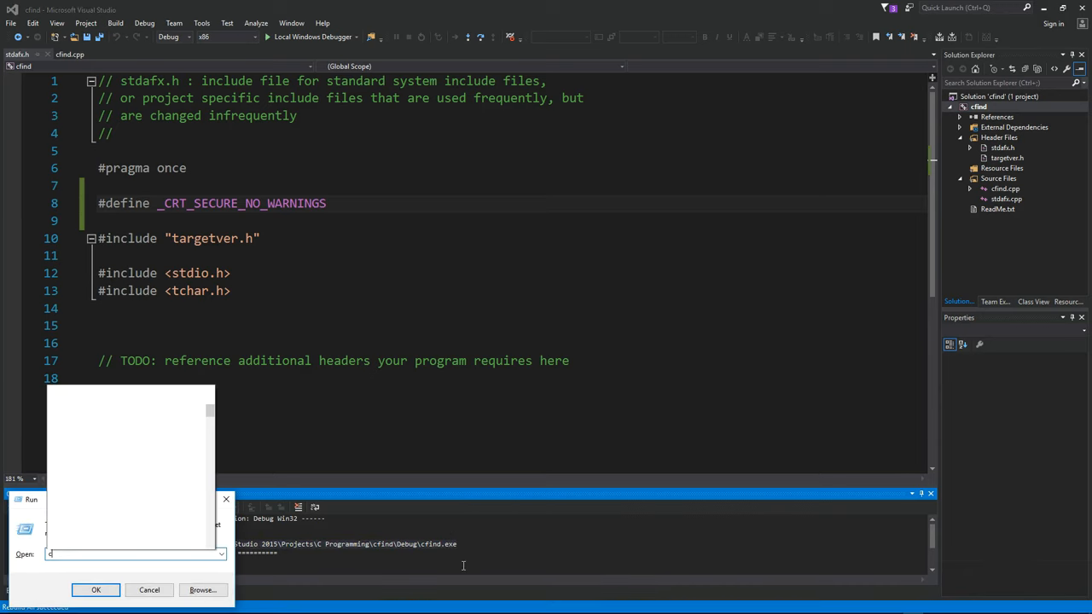
- In cmd, list *.txt files, show test.txt, copy cfind.exe here, and begin cfind.exe "sl" test.txt
{"action": "left_click", "coordinate": [96, 590]}
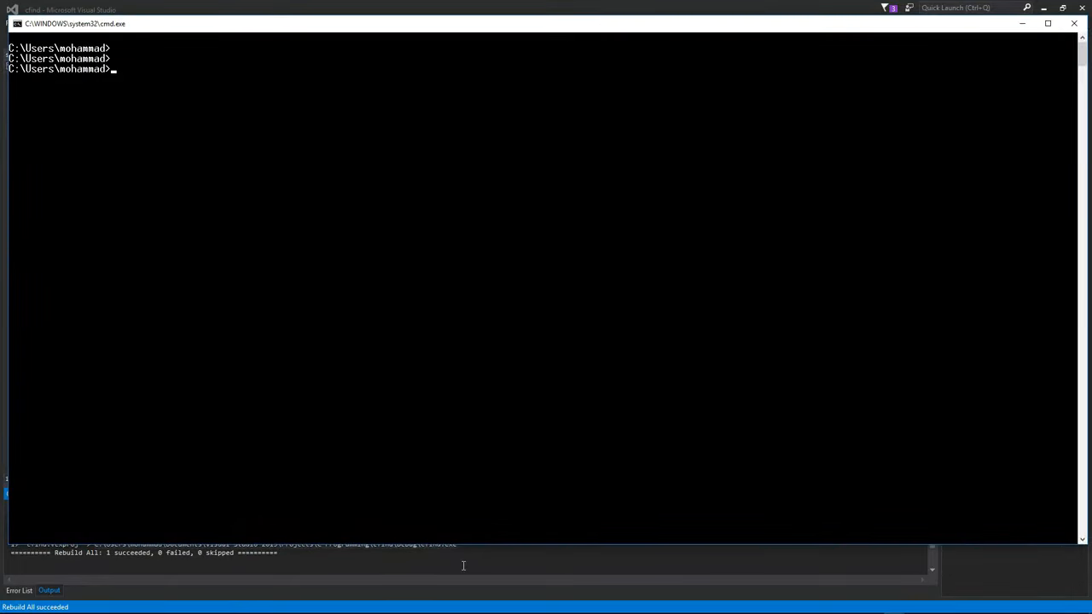
{"action": "type", "text": "dir *.tx"}
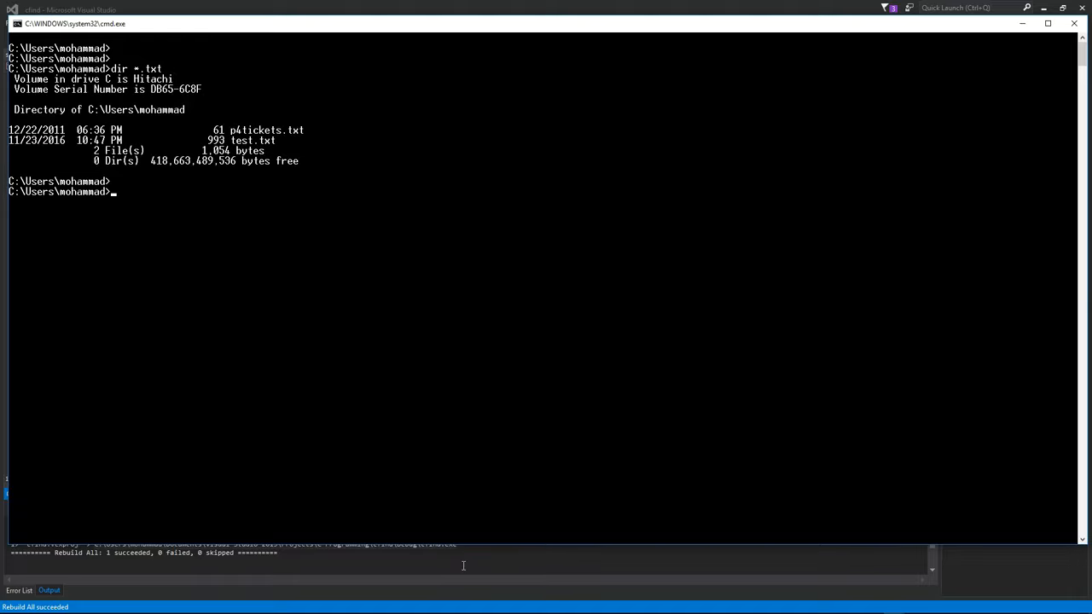
{"action": "type", "text": "type Test.txt"}
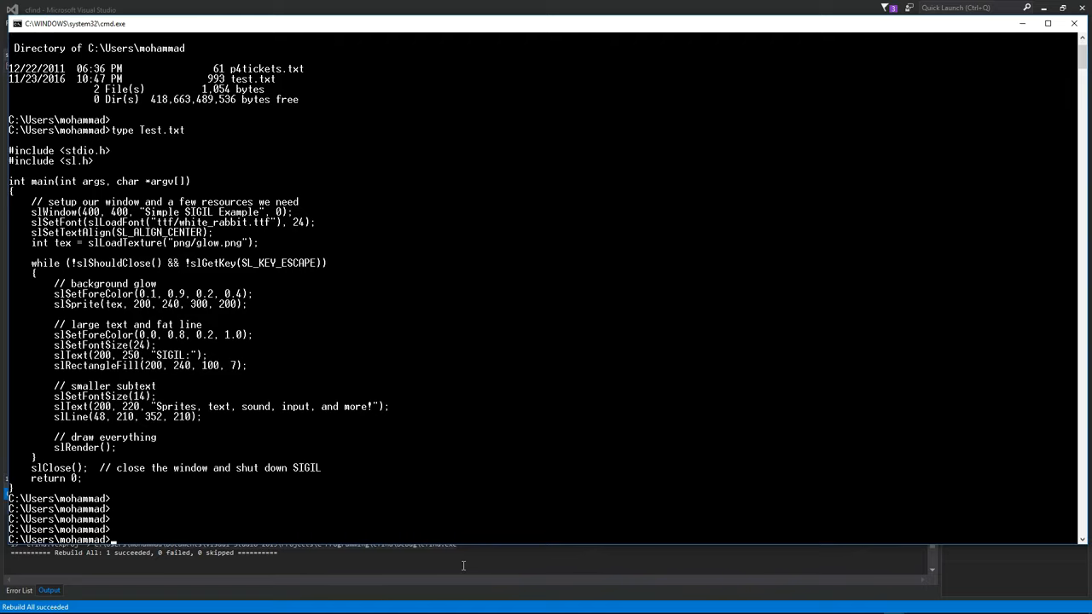
{"action": "type", "text": "cfind.exe"}
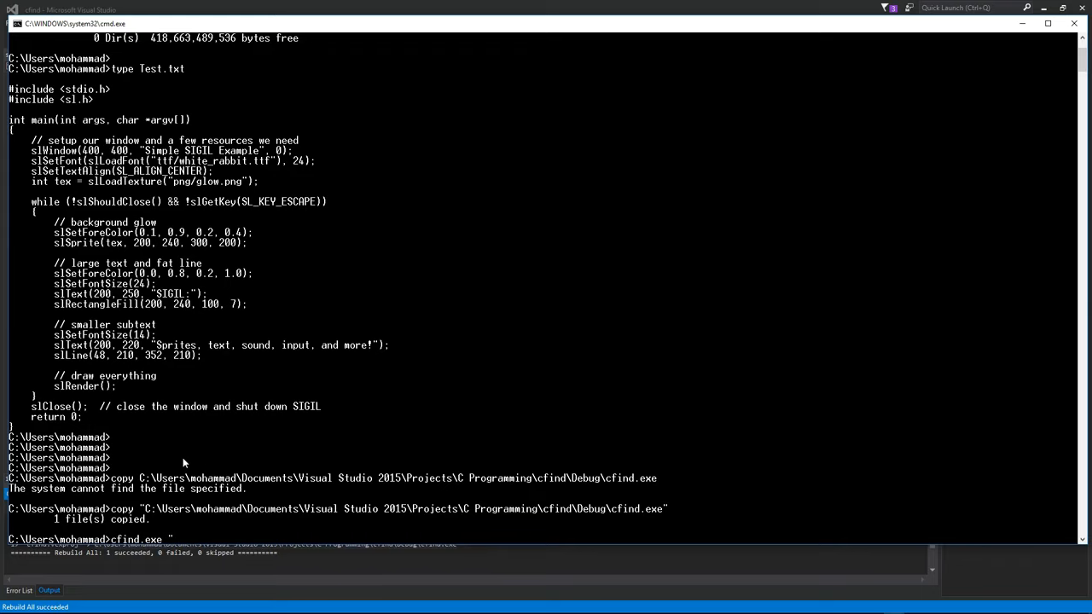
{"action": "type", "text": "\"sl\" tes"}
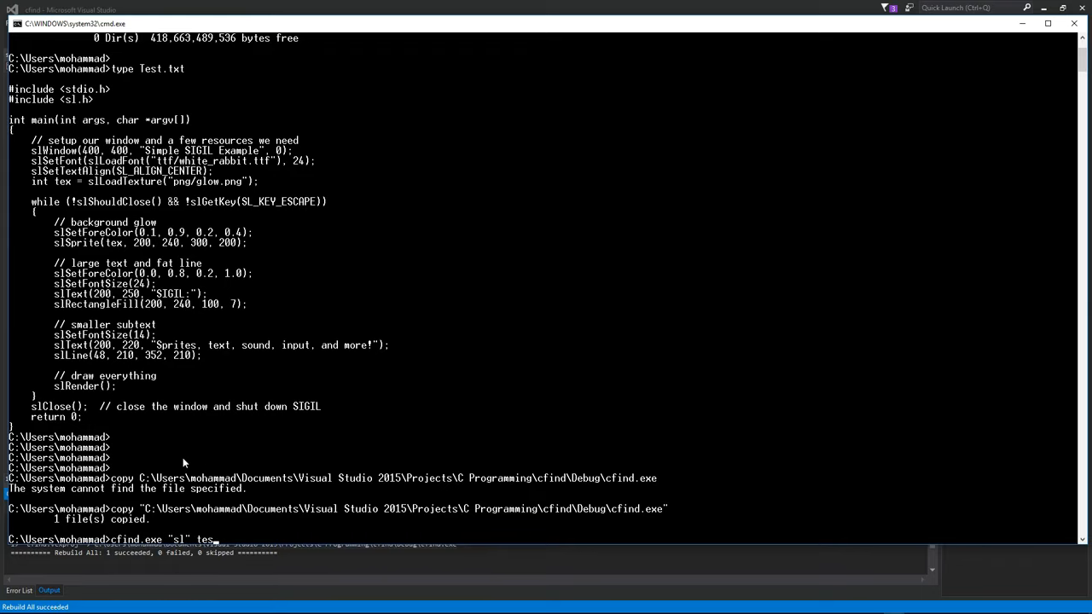